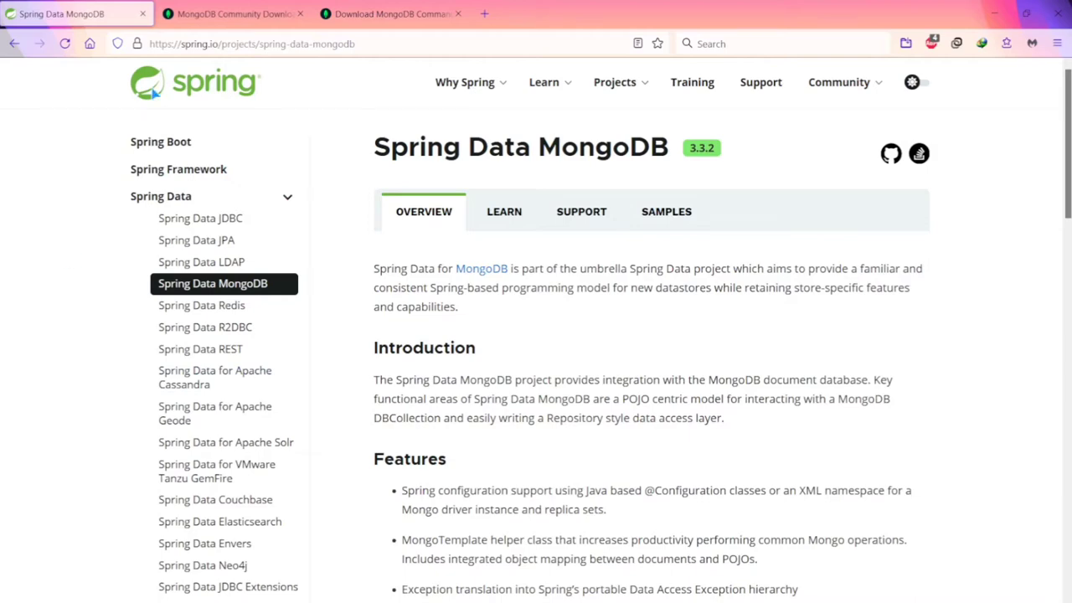
Step: Show the MongoDB Community Server download page listing version 5.0.6, Windows, msi
{"action": "left_click", "coordinate": [234, 13]}
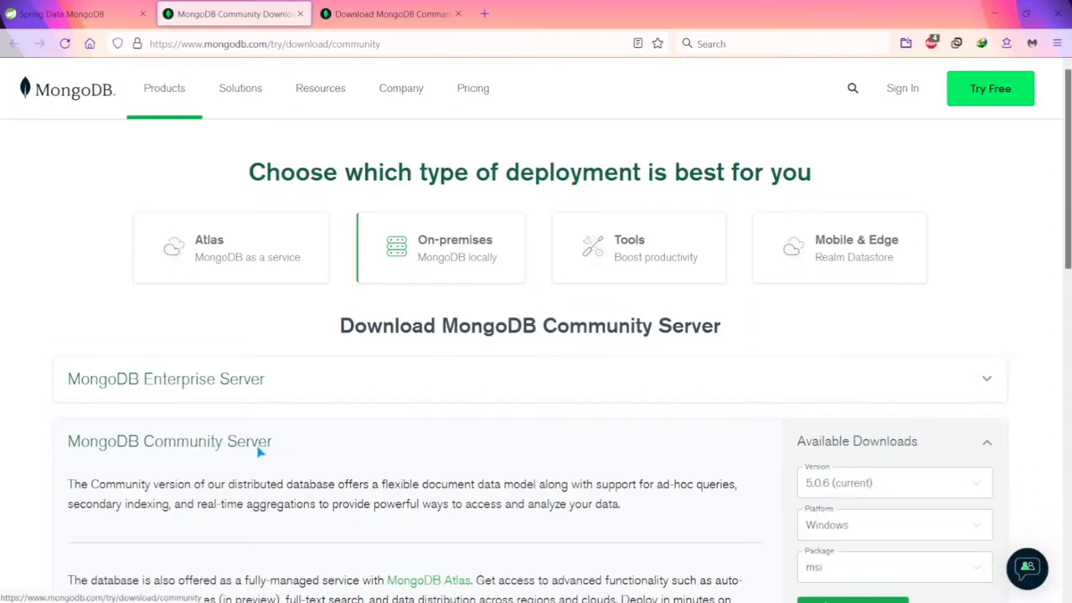
{"action": "scroll", "scroll_direction": "down", "scroll_amount": 3}
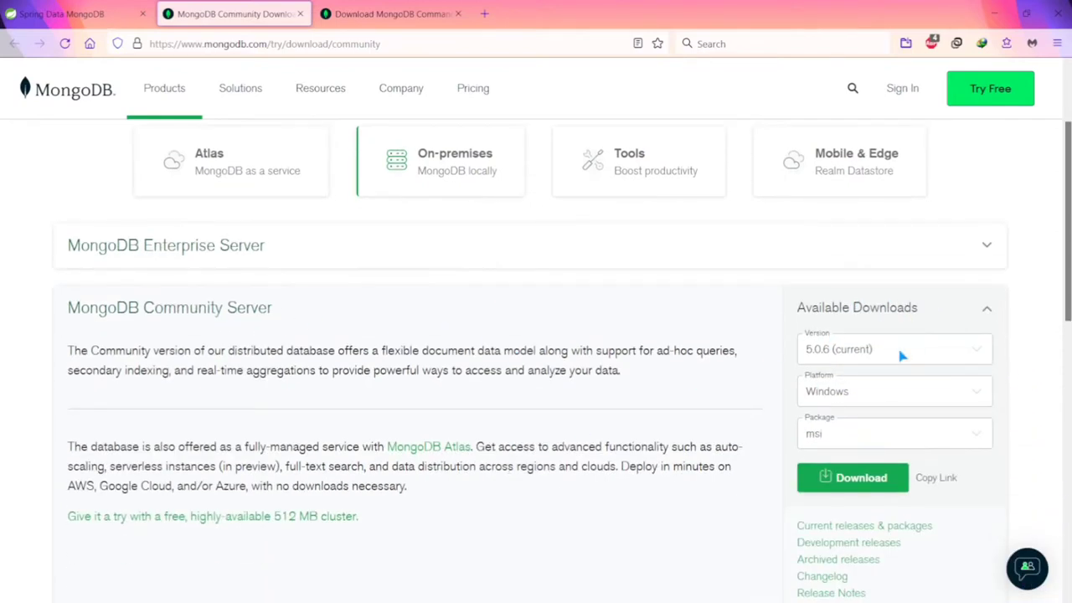
{"action": "mouse_move", "coordinate": [923, 364]}
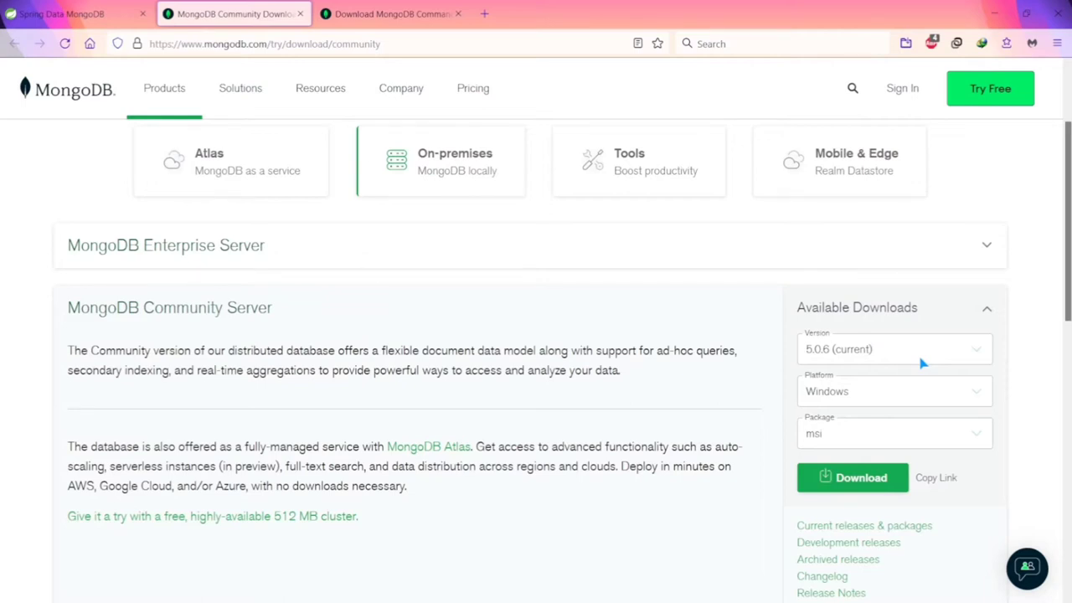
{"action": "mouse_move", "coordinate": [961, 369]}
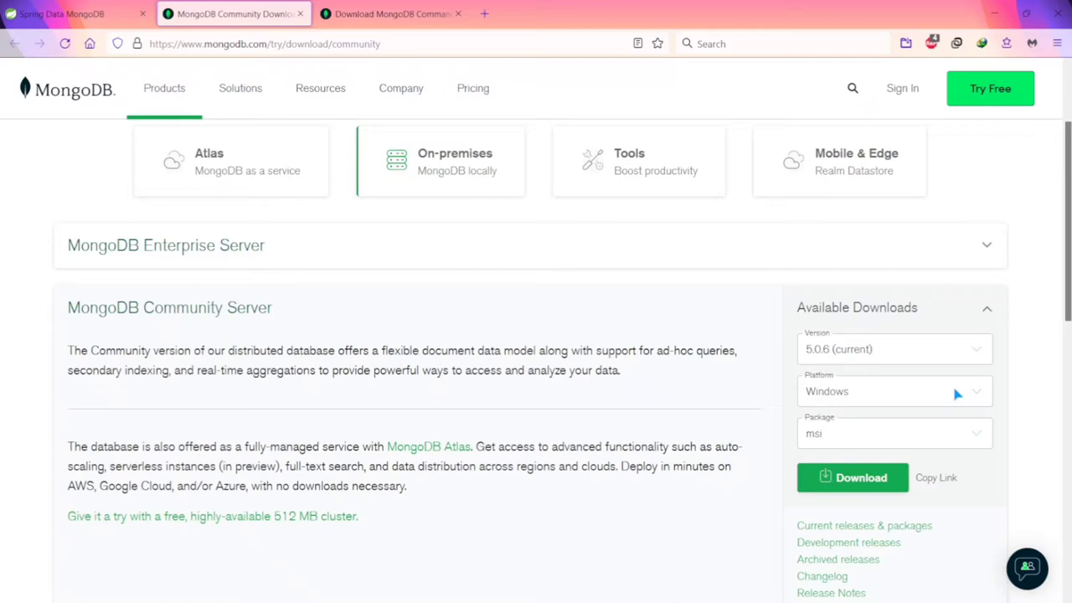
{"action": "left_click", "coordinate": [896, 391]}
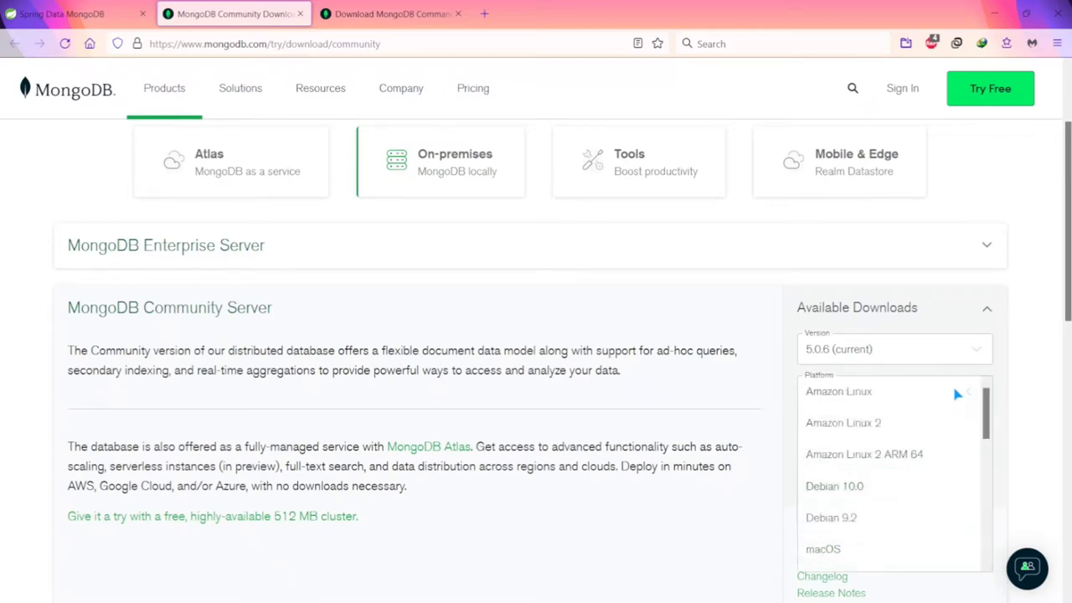
{"action": "mouse_move", "coordinate": [1018, 403]}
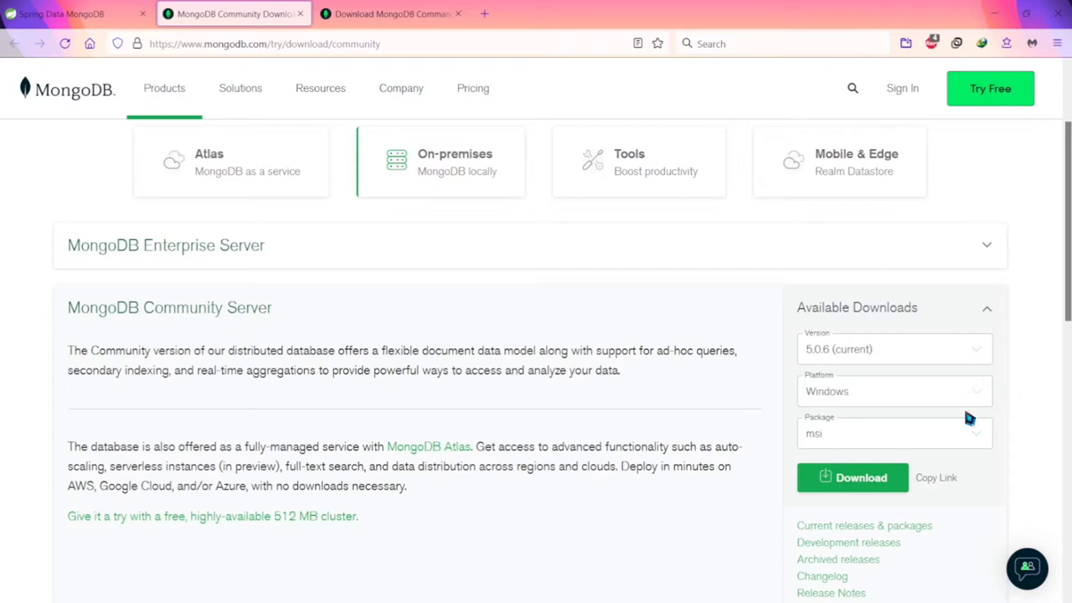
{"action": "left_click", "coordinate": [896, 433]}
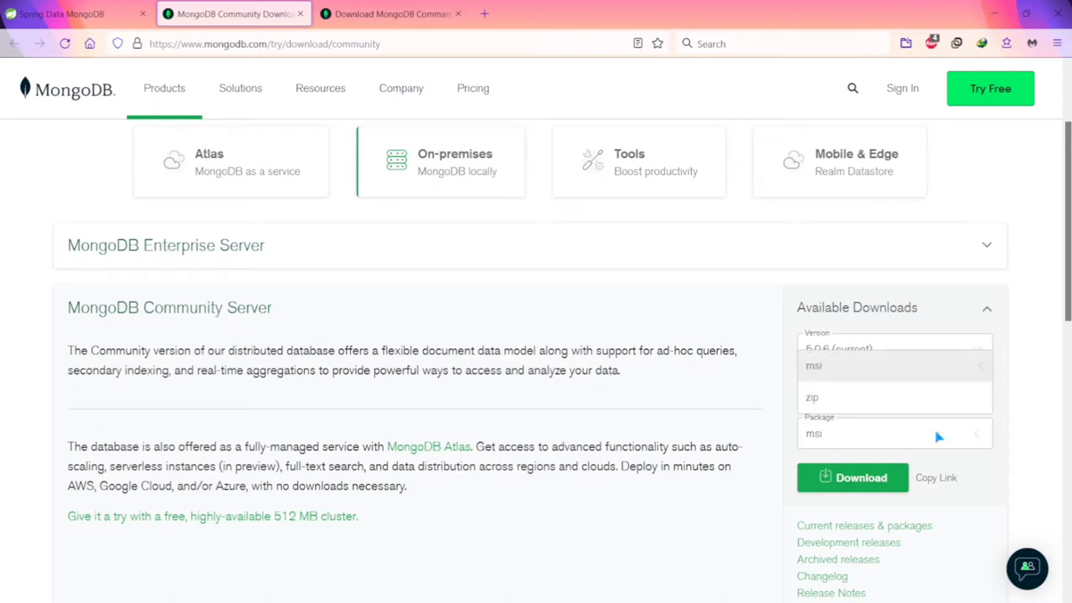
{"action": "mouse_move", "coordinate": [1025, 450]}
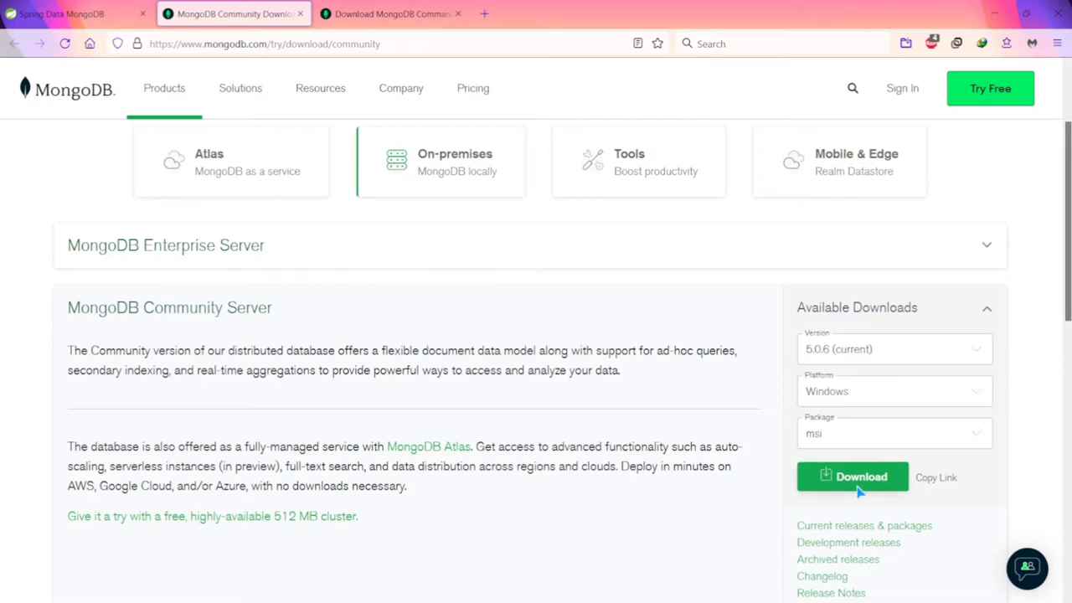
Step: Download the 285 MB MongoDB 5.0.6 Windows msi and launch it
{"action": "left_click", "coordinate": [853, 477]}
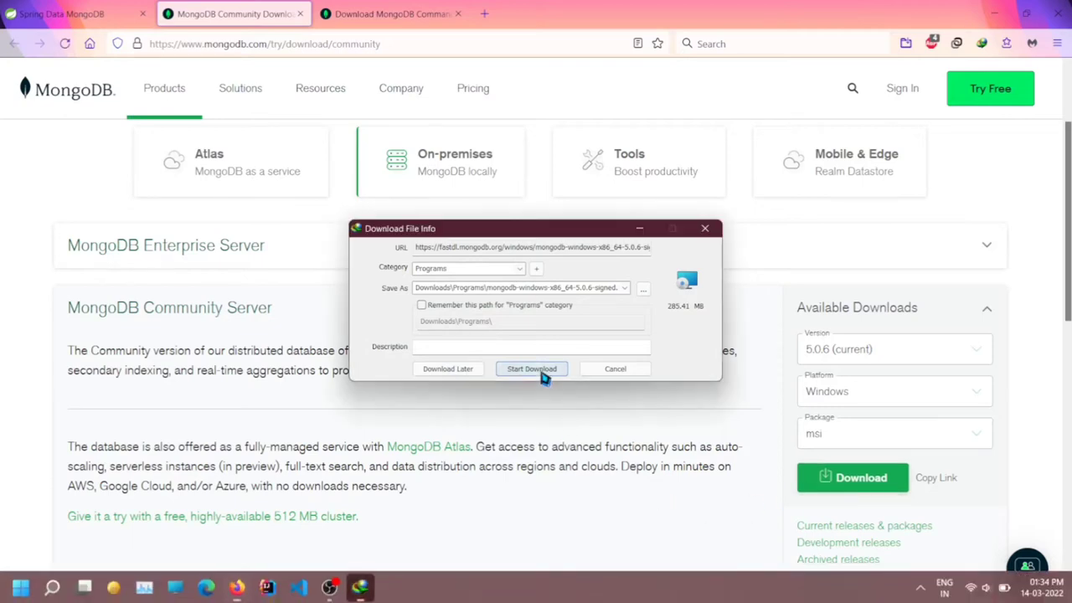
{"action": "left_click", "coordinate": [531, 369]}
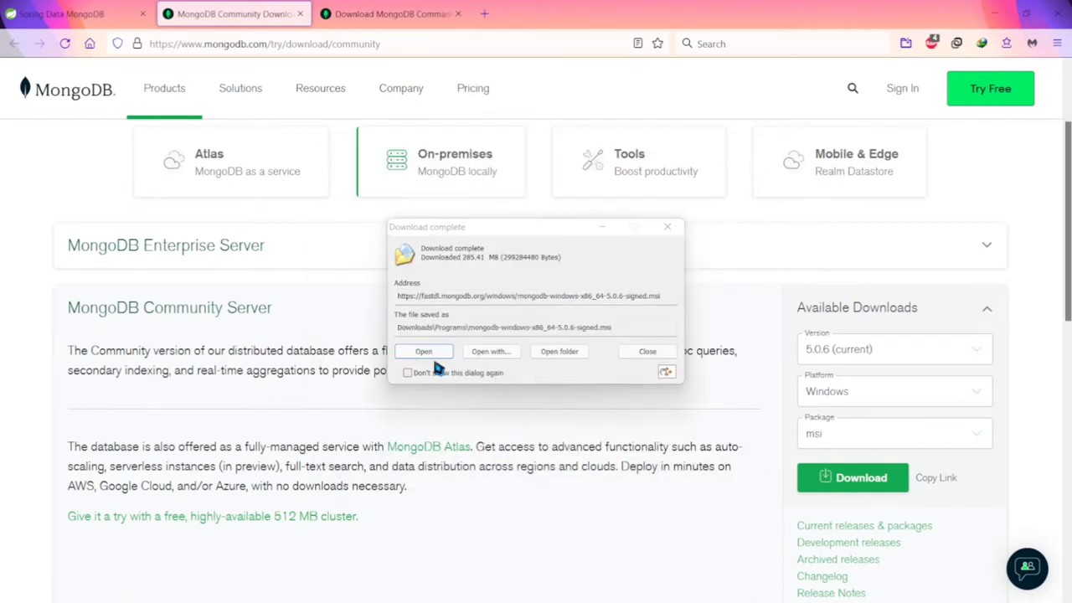
{"action": "left_click", "coordinate": [646, 351]}
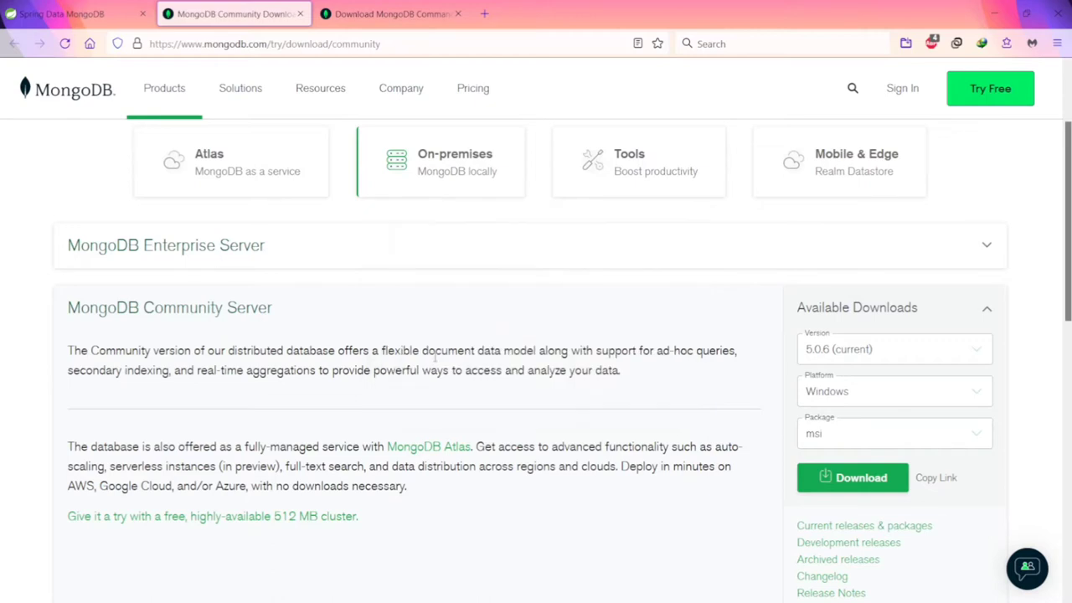
Step: Accept the MongoDB license and keep the default Network Service configuration
{"action": "left_click", "coordinate": [852, 478]}
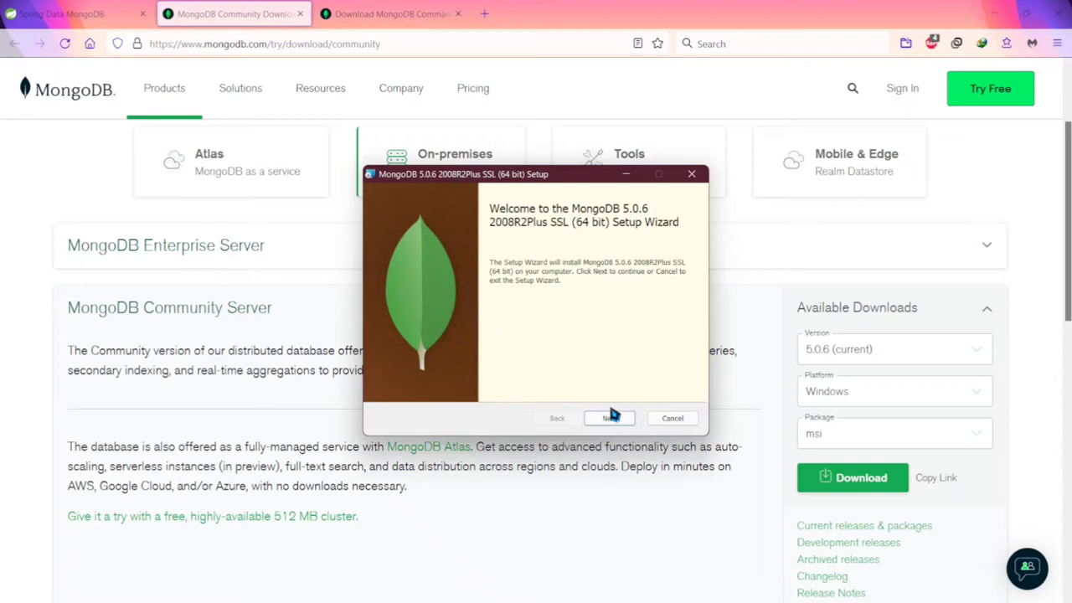
{"action": "left_click", "coordinate": [610, 418]}
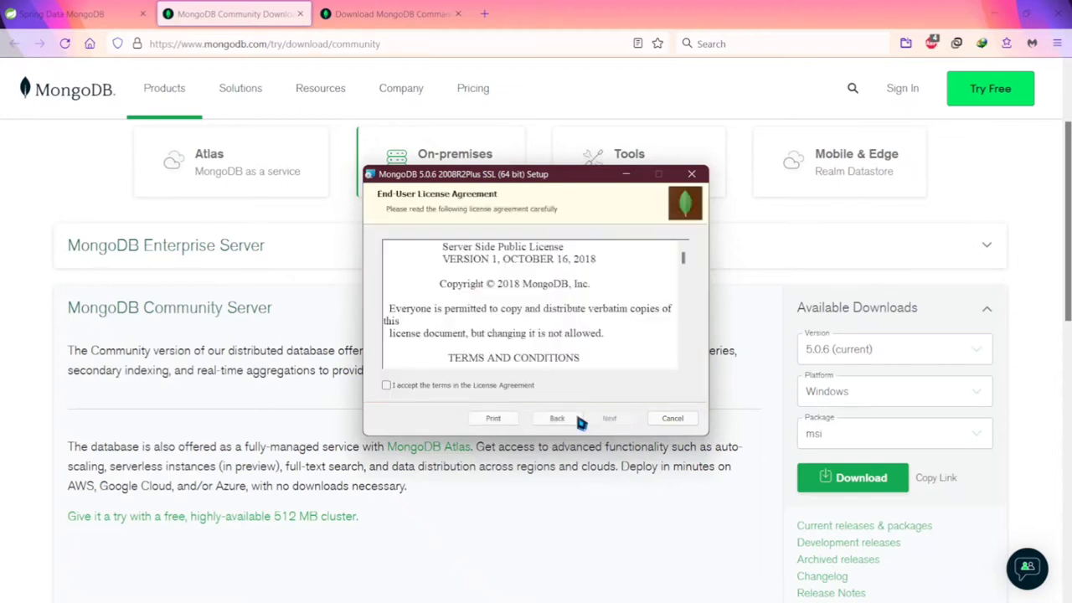
{"action": "left_click", "coordinate": [386, 386]}
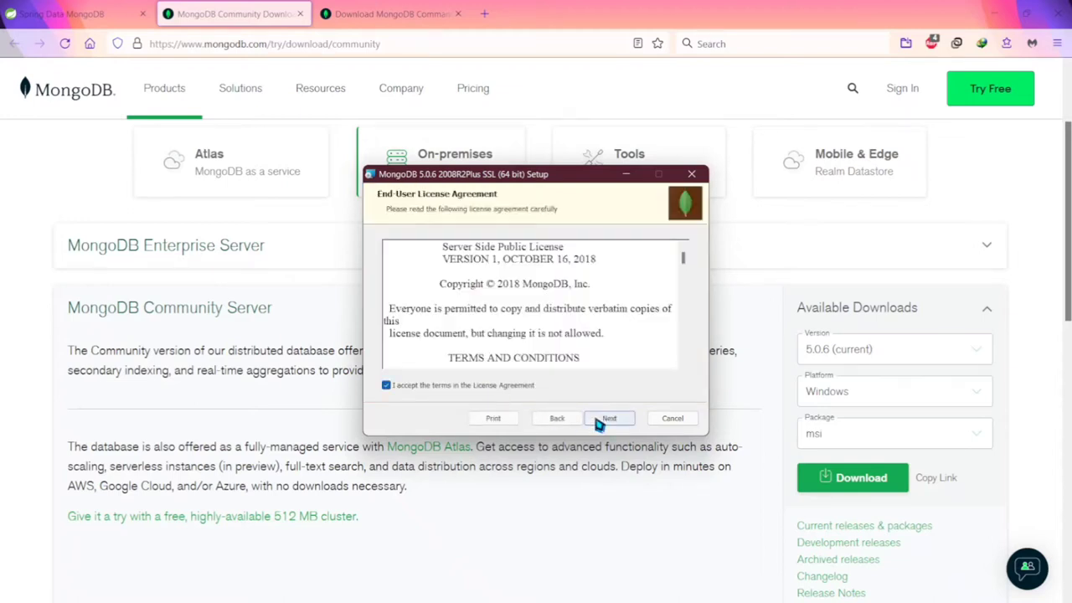
{"action": "left_click", "coordinate": [609, 418]}
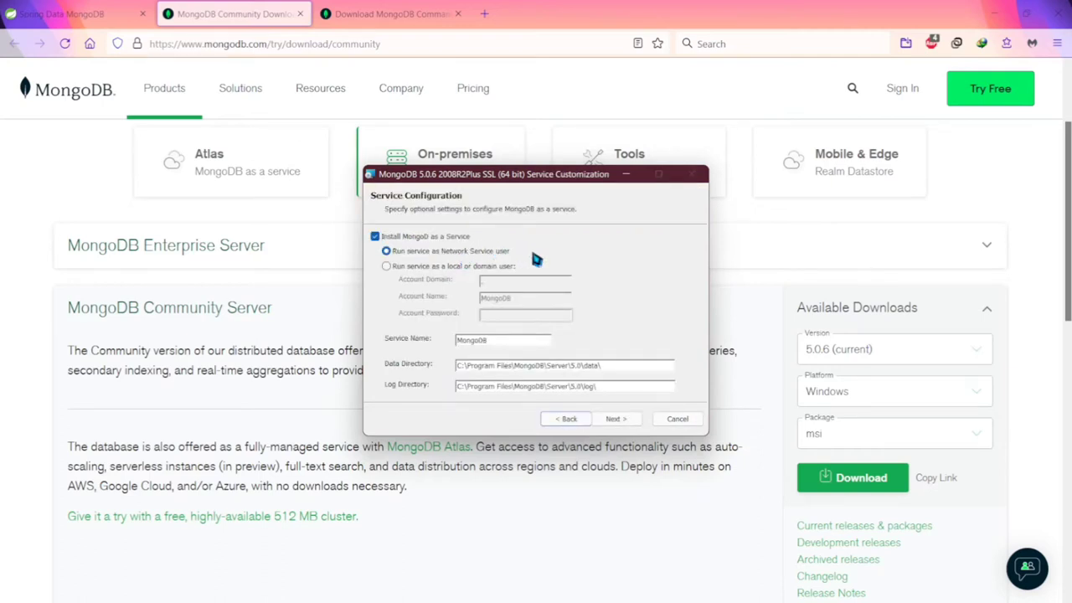
{"action": "mouse_move", "coordinate": [602, 320]}
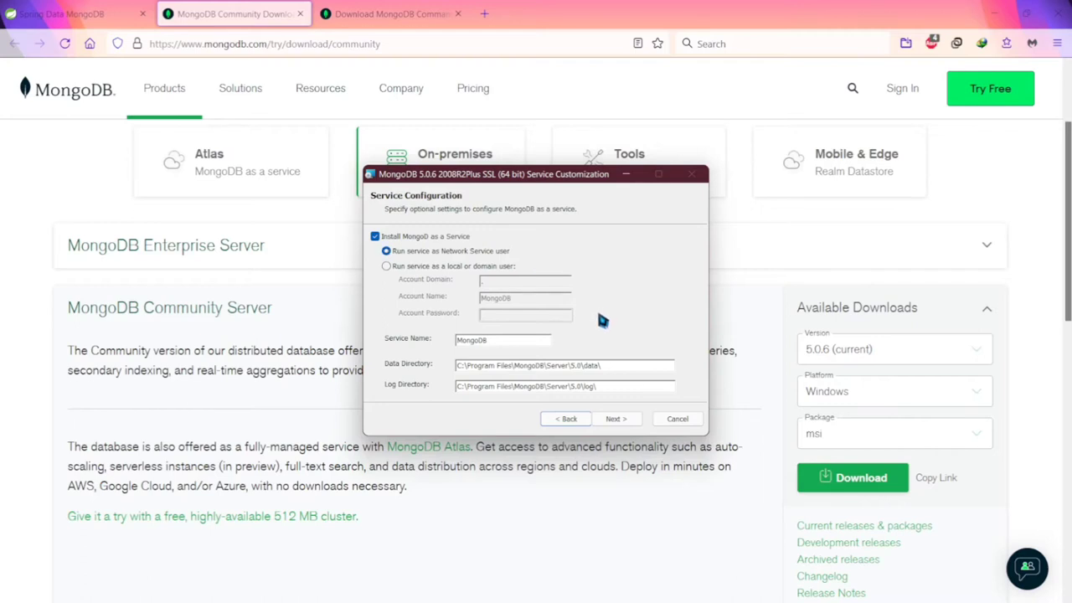
{"action": "mouse_move", "coordinate": [487, 262]}
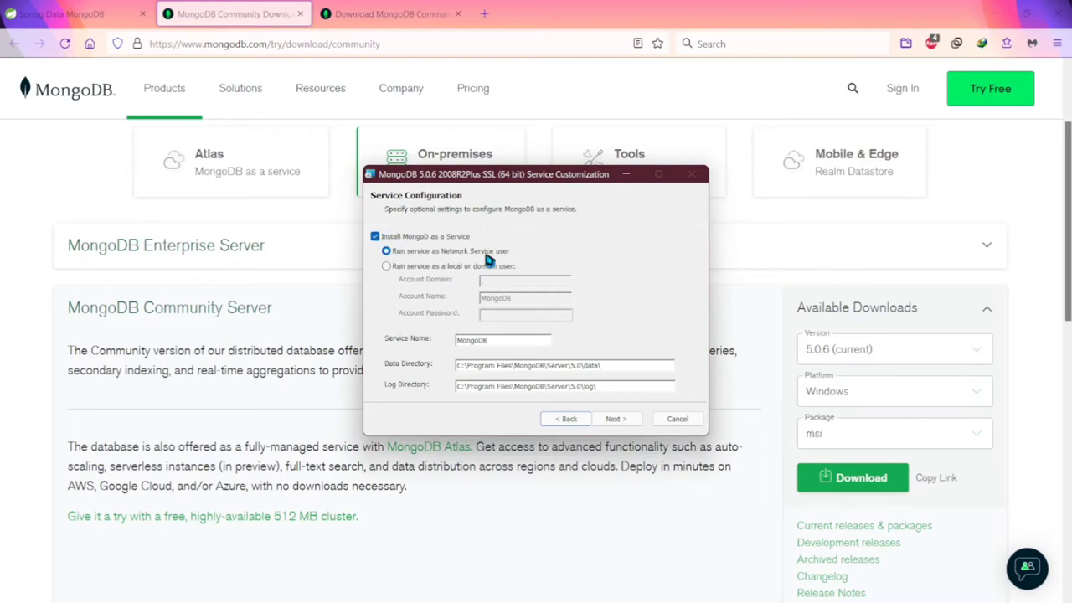
{"action": "mouse_move", "coordinate": [599, 354]}
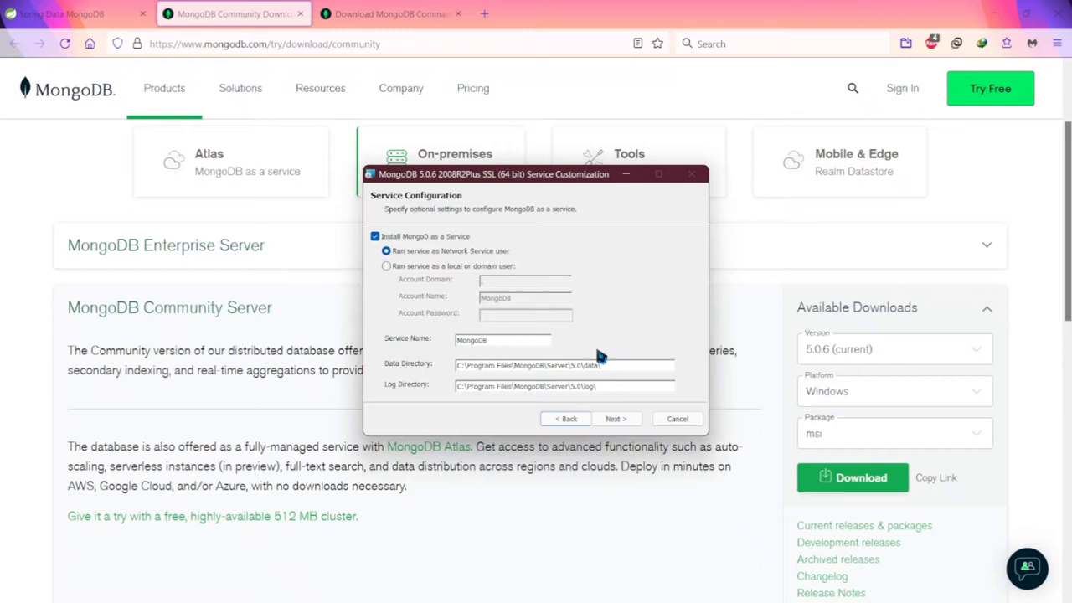
{"action": "mouse_move", "coordinate": [612, 407]}
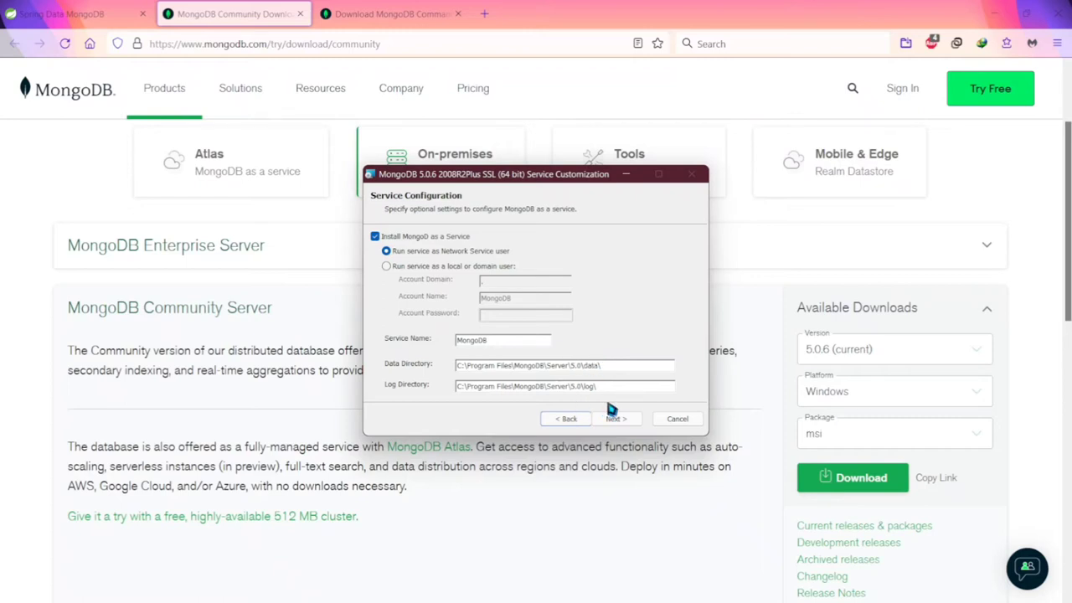
{"action": "left_click", "coordinate": [615, 419]}
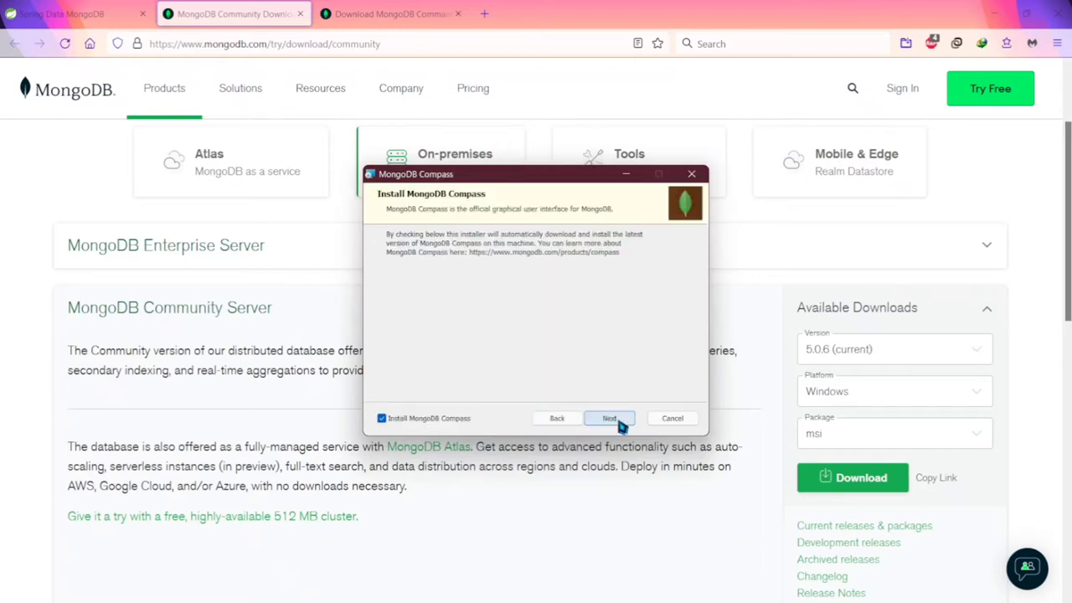
{"action": "mouse_move", "coordinate": [399, 429]}
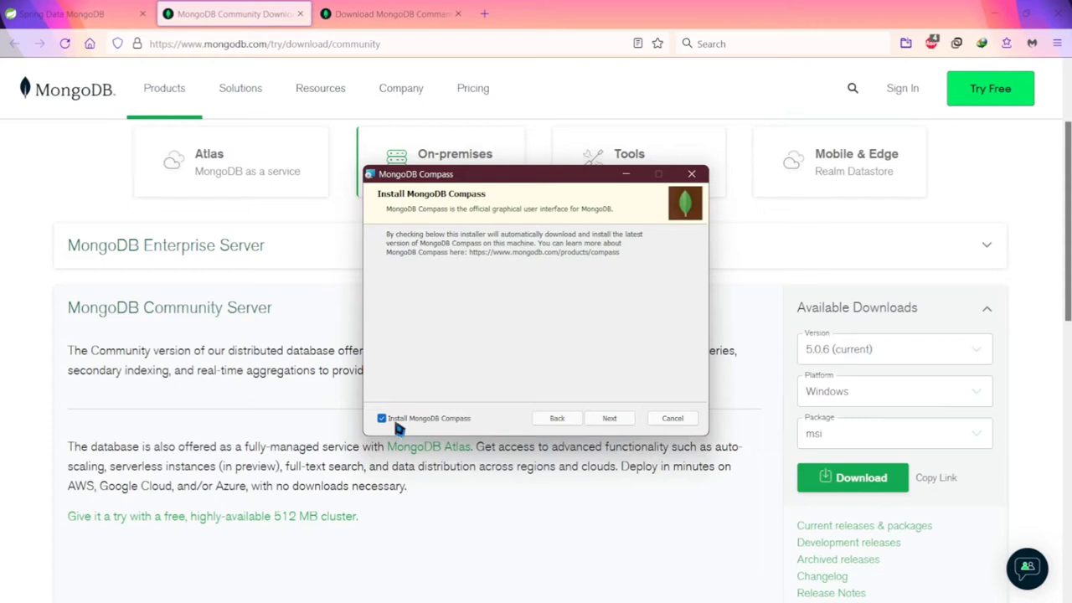
{"action": "mouse_move", "coordinate": [476, 434]}
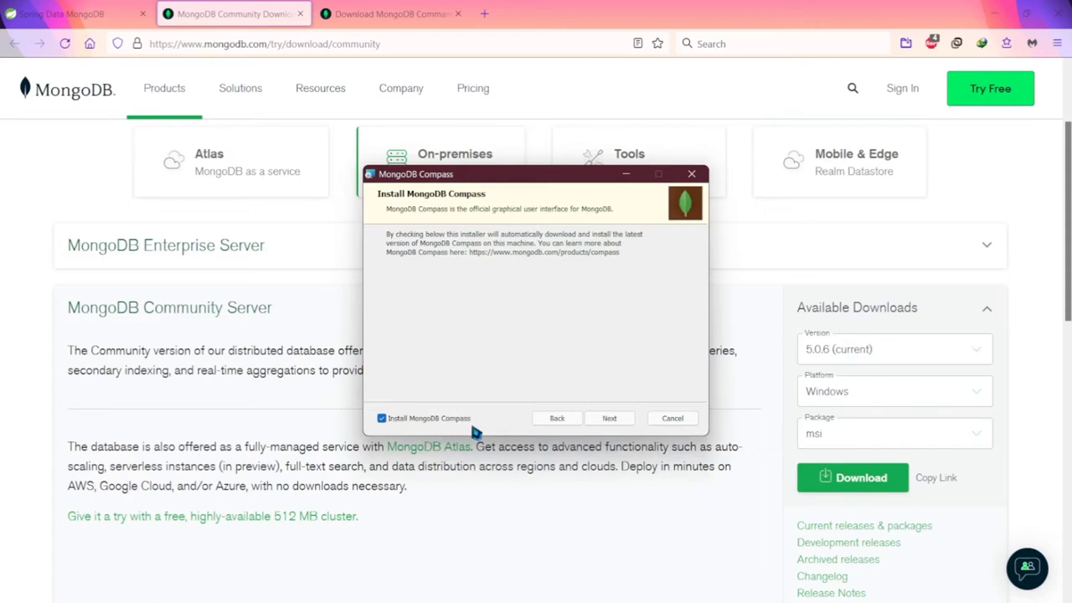
{"action": "mouse_move", "coordinate": [468, 427]}
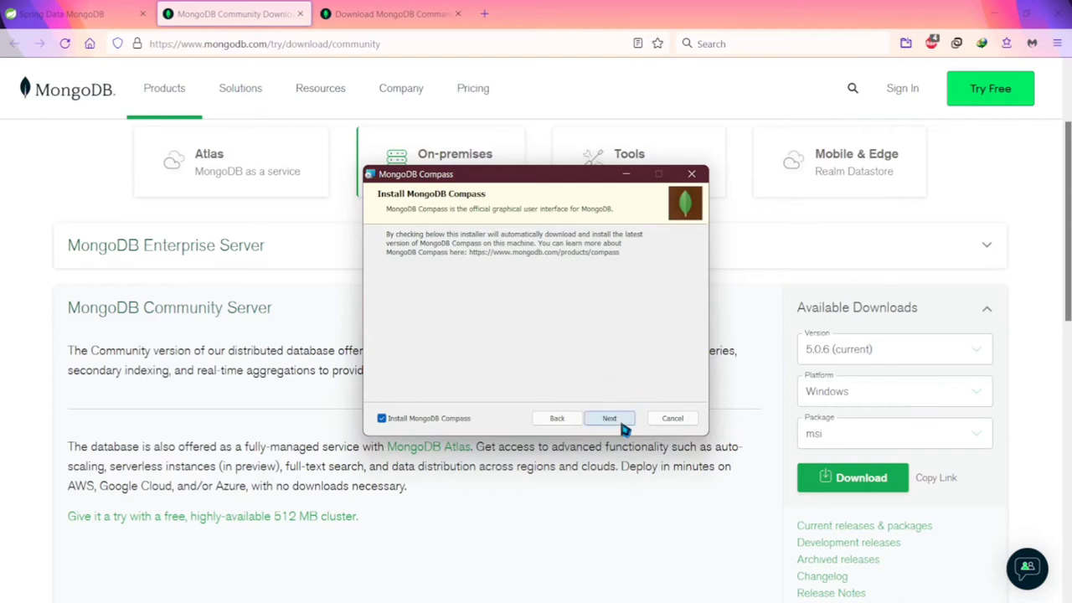
Step: Leave Compass selected and start installing MongoDB 5.0.6 2008R2Plus SSL (64 bit)
{"action": "left_click", "coordinate": [609, 418]}
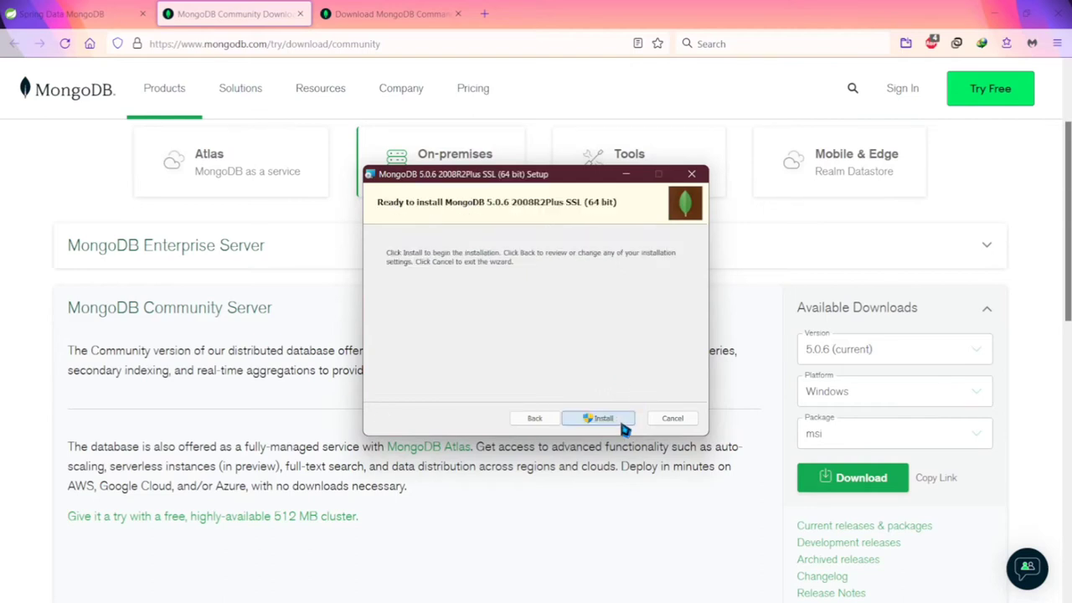
{"action": "left_click", "coordinate": [599, 418]}
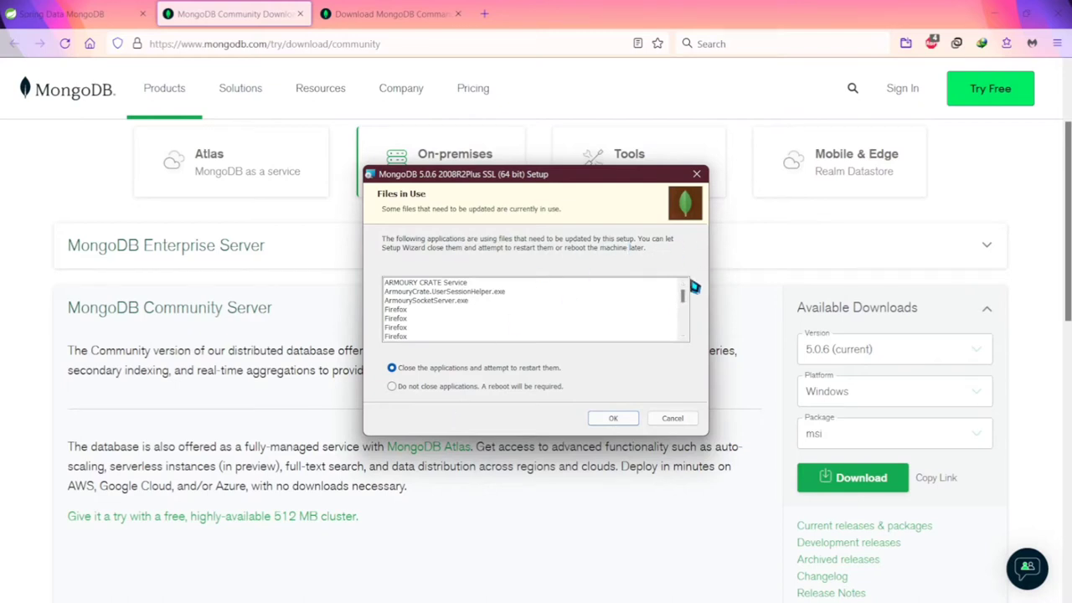
Step: Finish setup with 'Do not close applications', defer the restart, and open Windows Services
{"action": "left_click", "coordinate": [392, 387]}
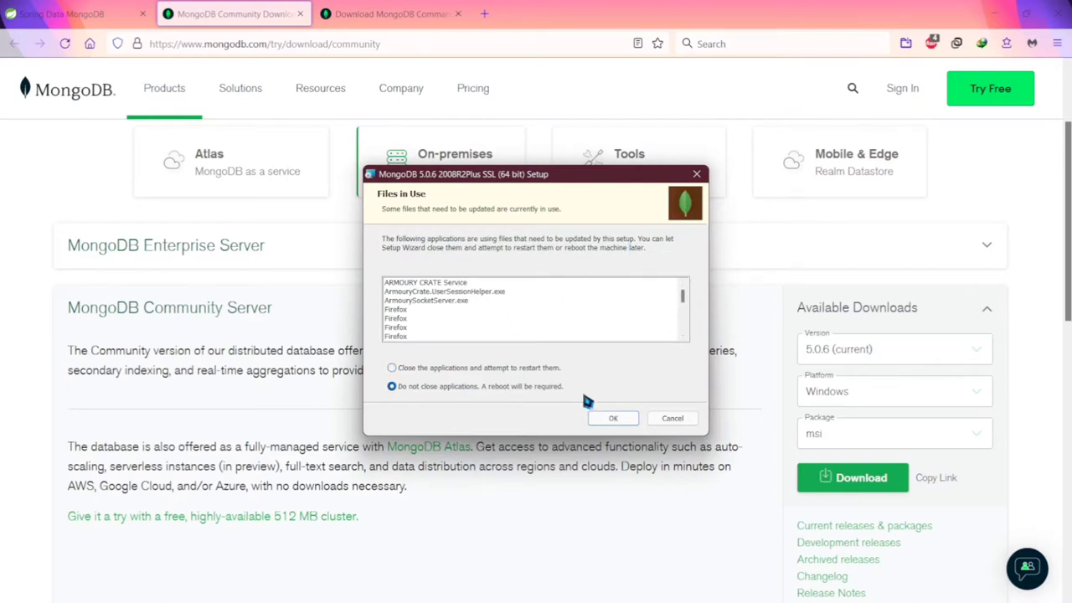
{"action": "left_click", "coordinate": [613, 419]}
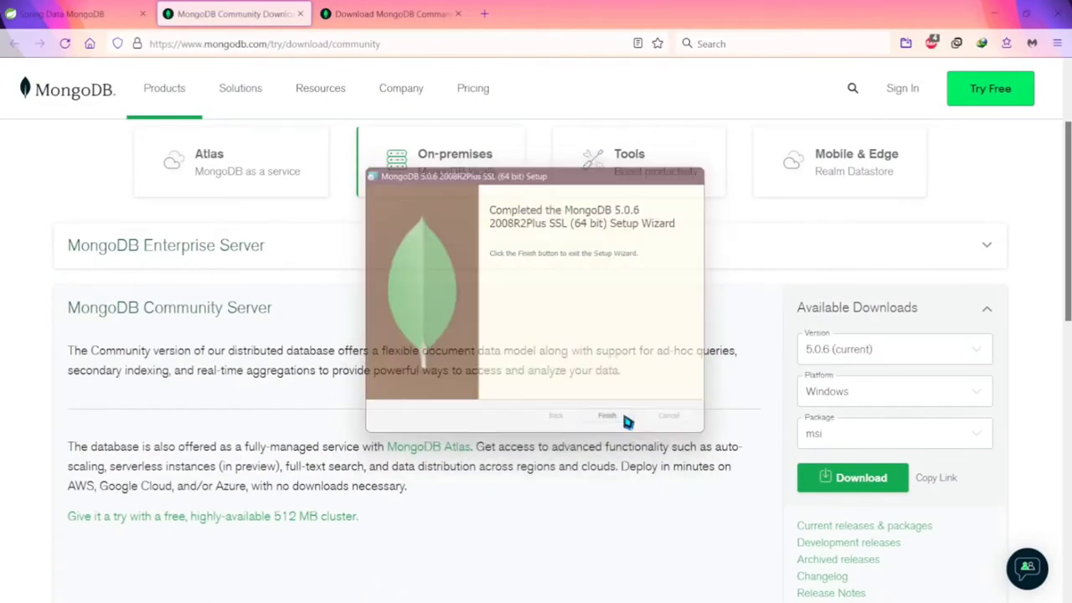
{"action": "left_click", "coordinate": [607, 416]}
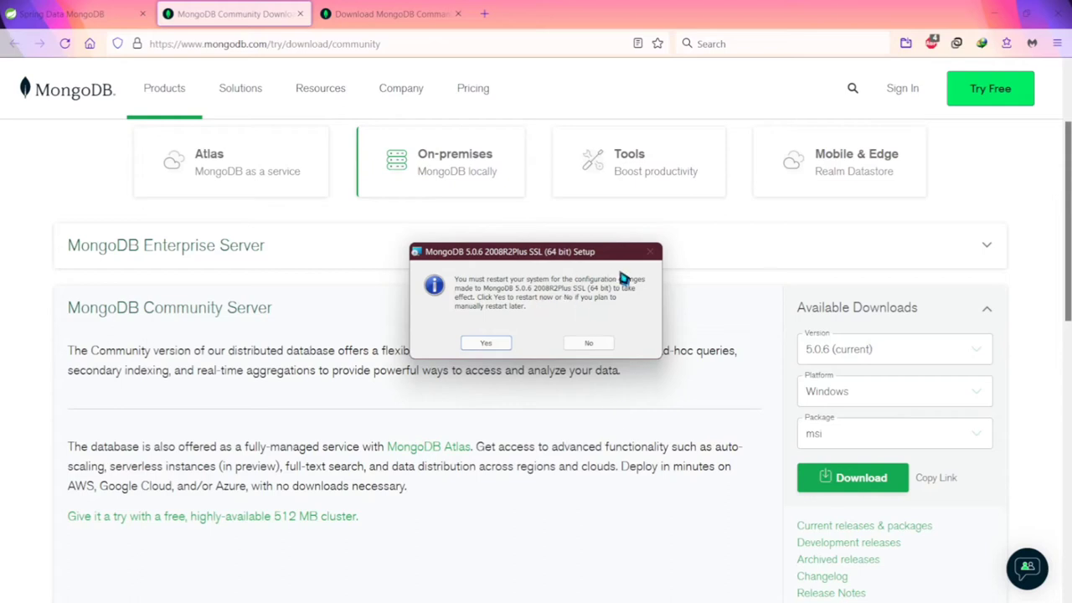
{"action": "mouse_move", "coordinate": [534, 329]}
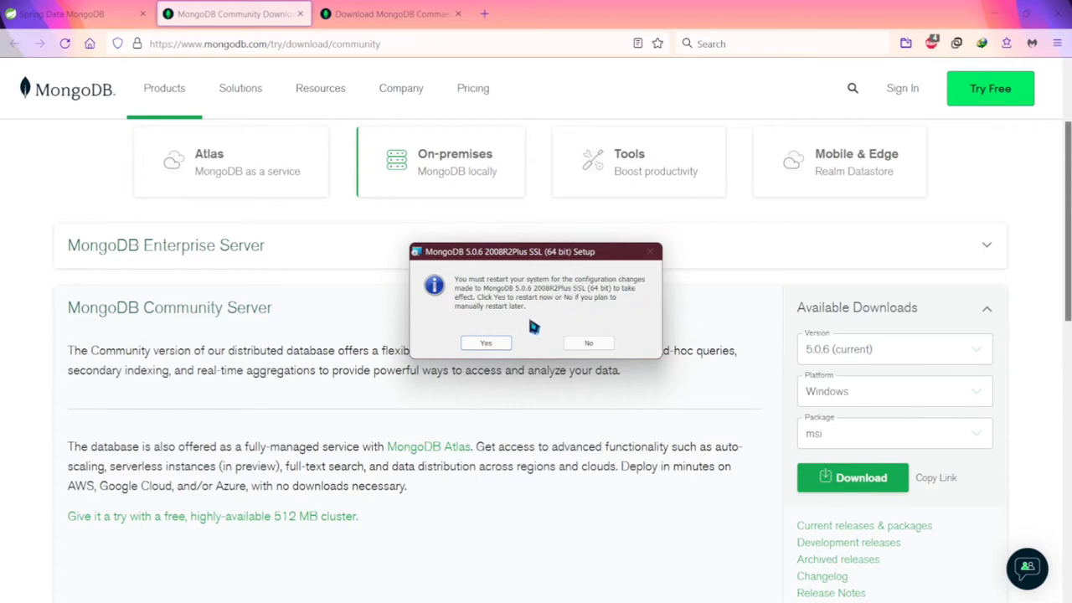
{"action": "mouse_move", "coordinate": [495, 347]}
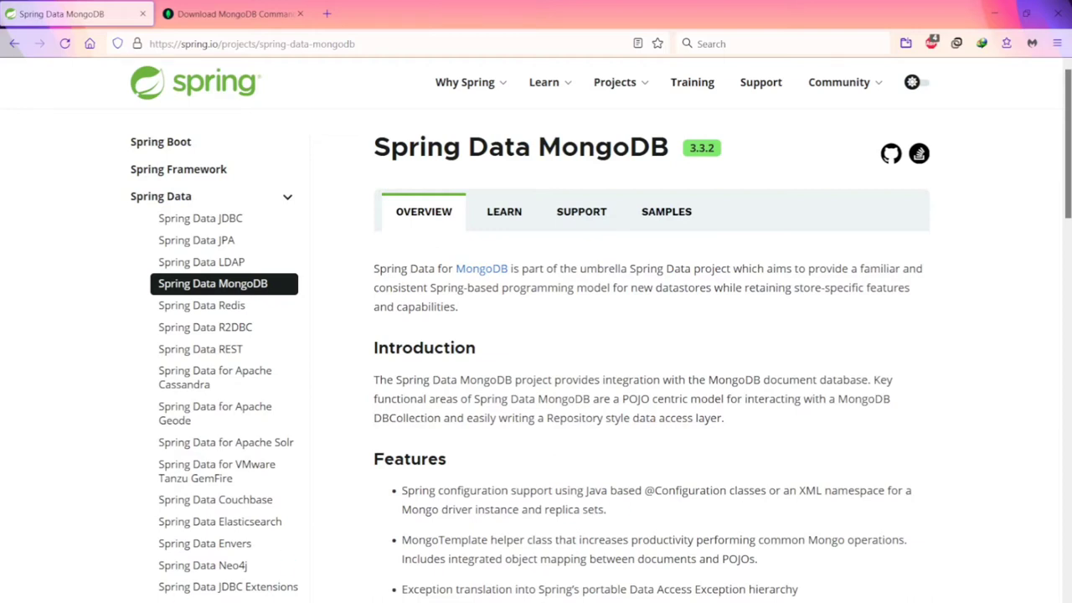
{"action": "left_click", "coordinate": [30, 584]}
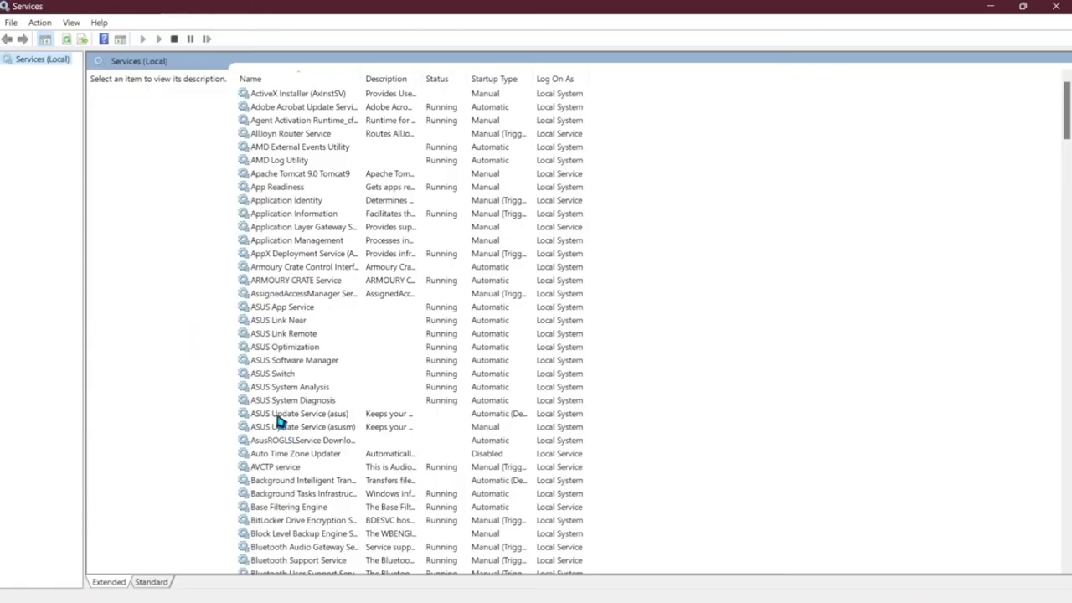
Step: Locate and select MongoDB Server (MongoDB), shown Running with Automatic startup
{"action": "scroll", "scroll_direction": "down", "scroll_amount": 3}
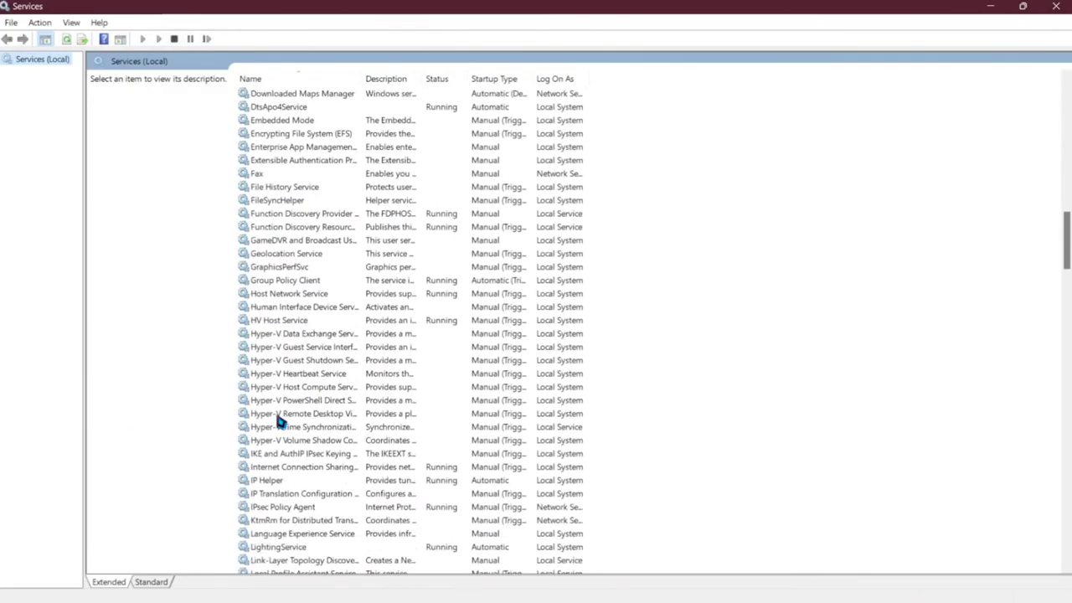
{"action": "scroll", "scroll_direction": "down", "scroll_amount": 3}
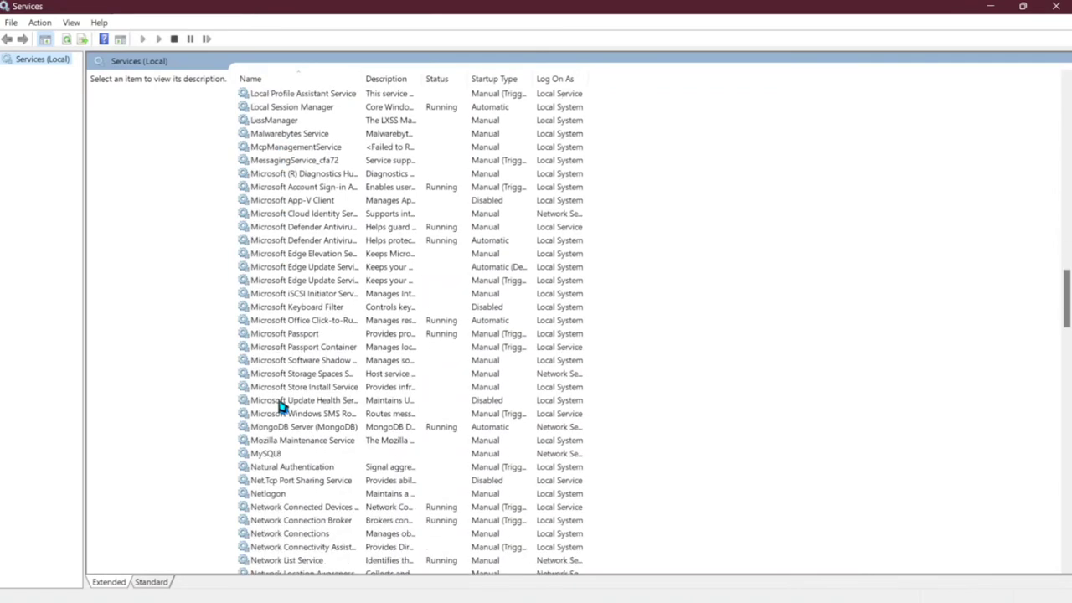
{"action": "left_click", "coordinate": [303, 426]}
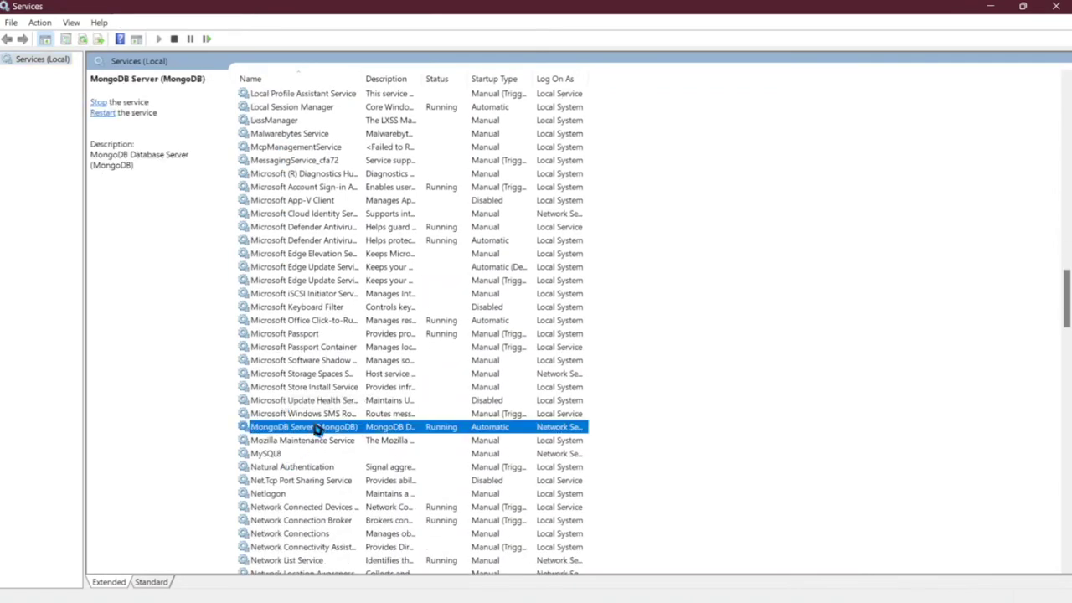
{"action": "mouse_move", "coordinate": [454, 435]}
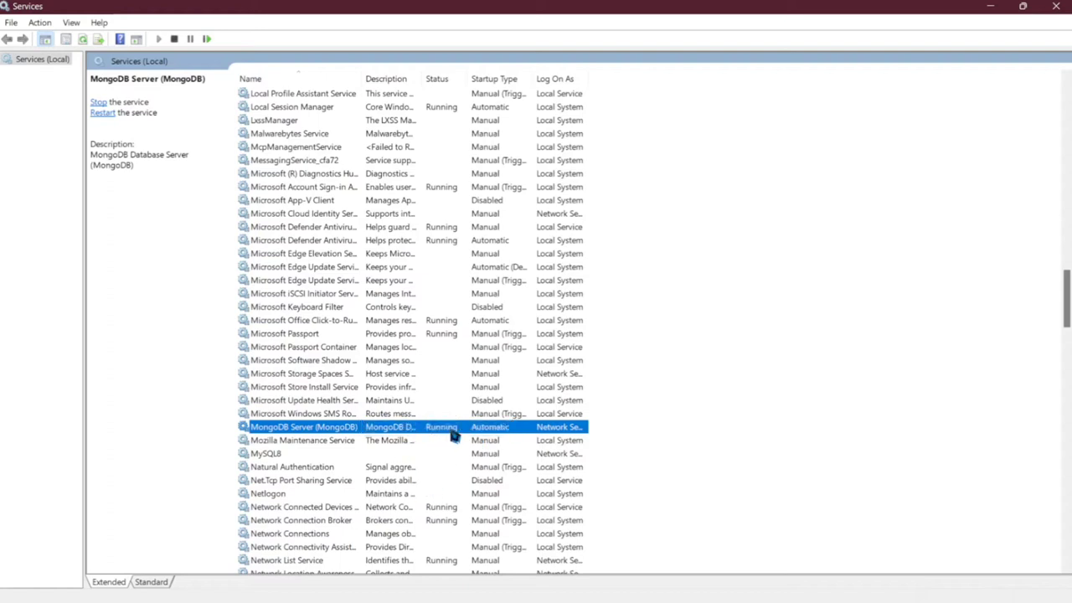
{"action": "mouse_move", "coordinate": [486, 441]}
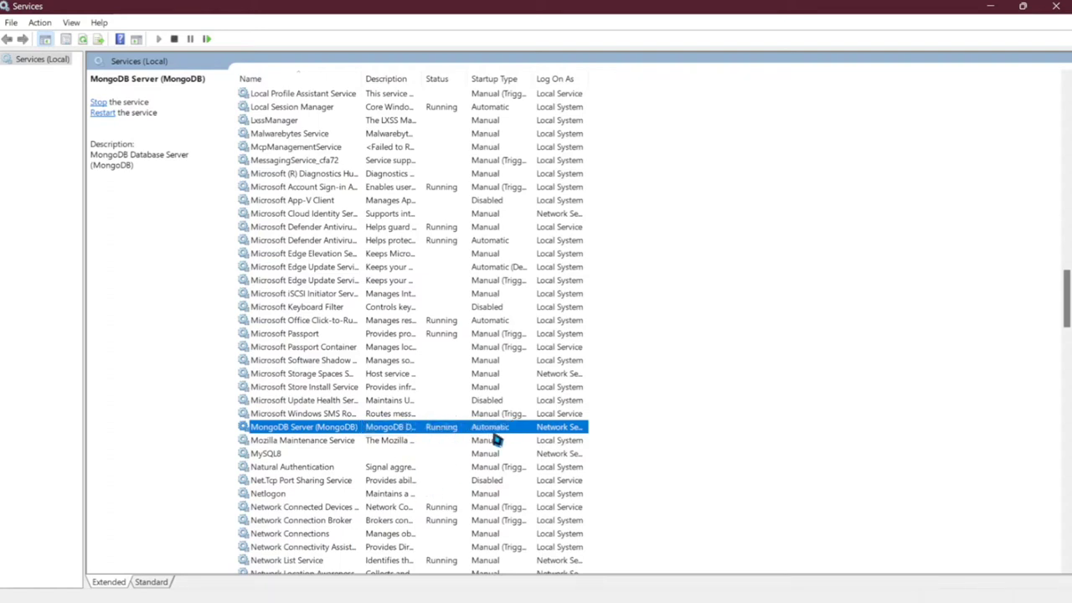
{"action": "mouse_move", "coordinate": [521, 437]}
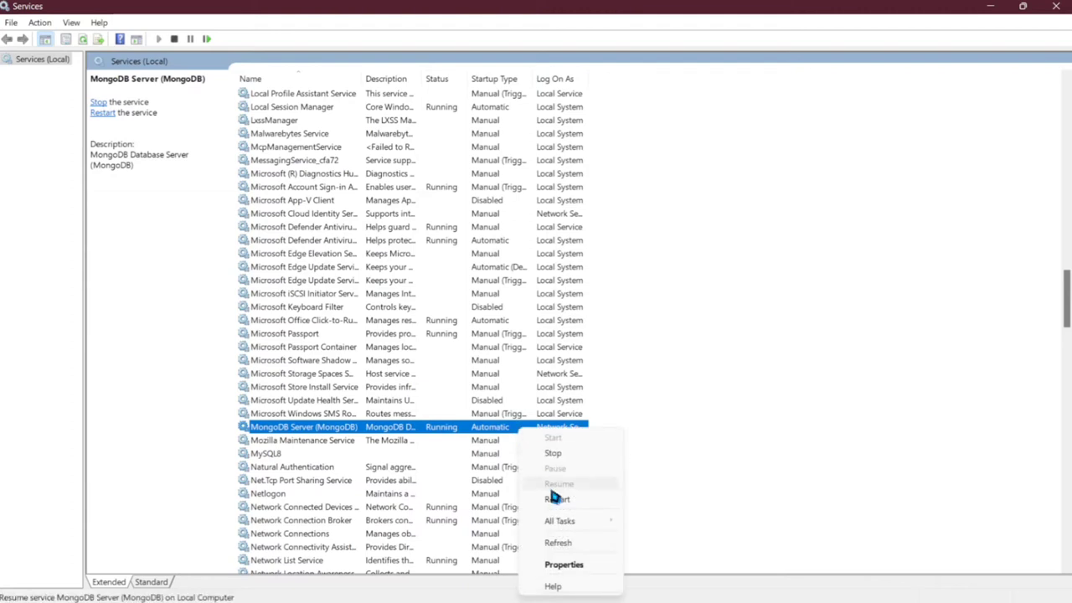
Step: Set the MongoDB Server service's startup type to Manual in its properties
{"action": "left_click", "coordinate": [565, 564]}
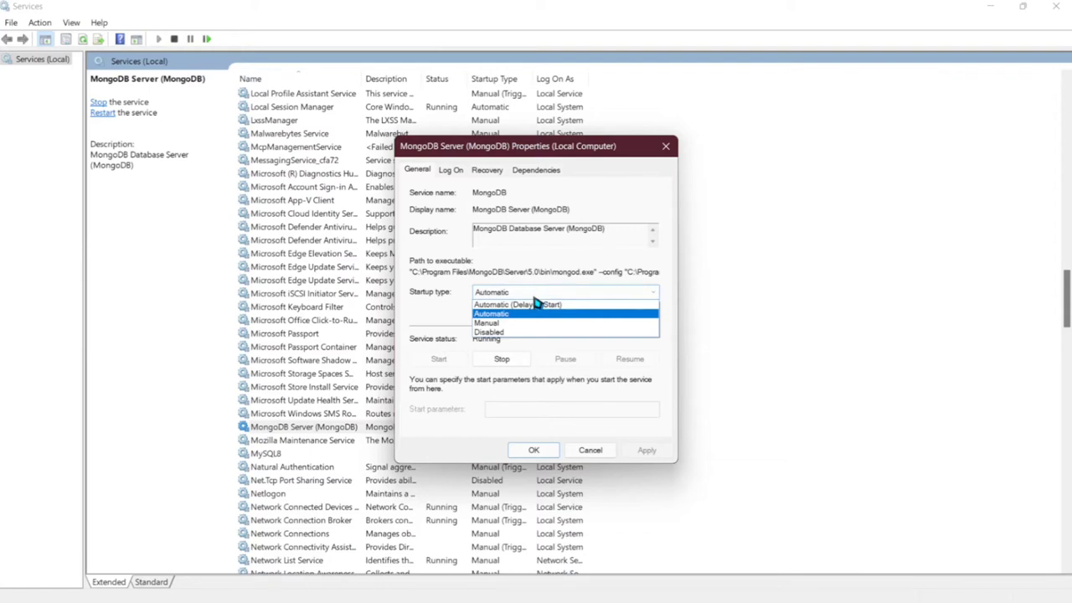
{"action": "left_click", "coordinate": [487, 323]}
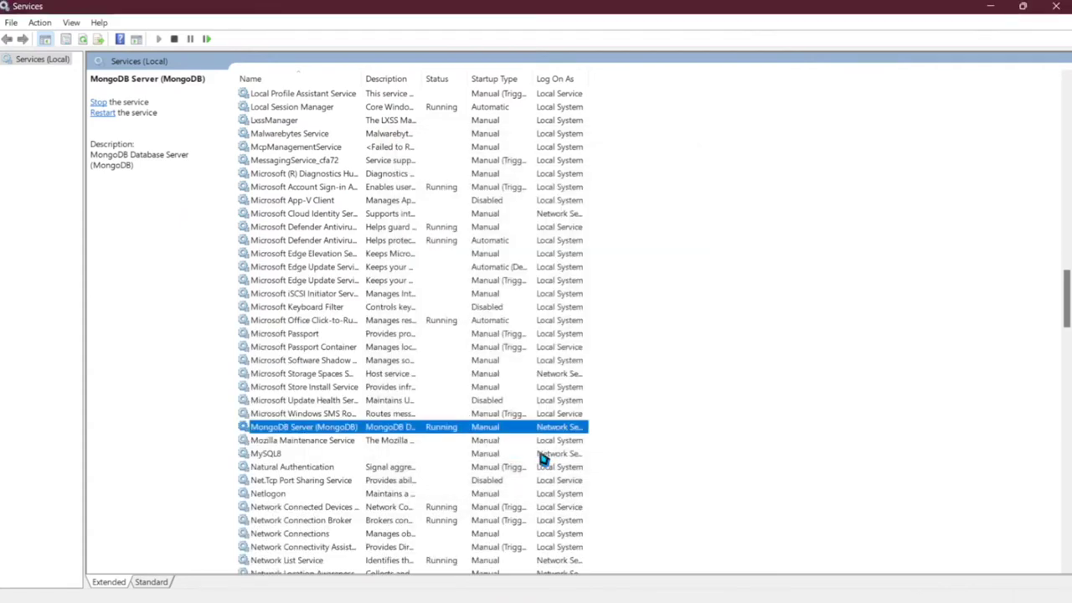
{"action": "mouse_move", "coordinate": [440, 453]}
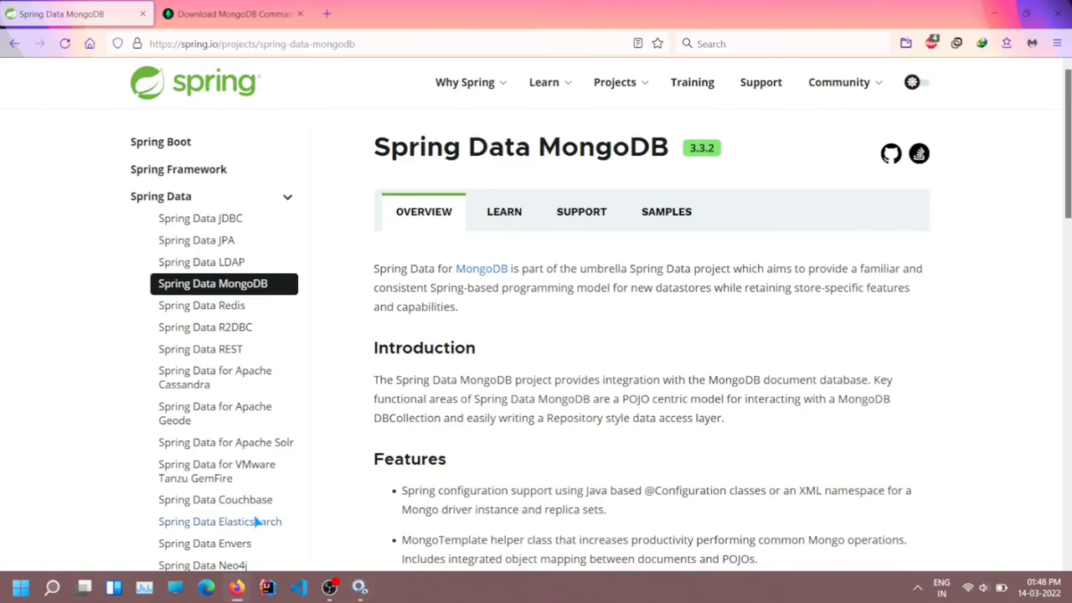
Step: Download the Database Tools 100.5.2 Windows x86_64 msi package (52 MB)
{"action": "left_click", "coordinate": [232, 14]}
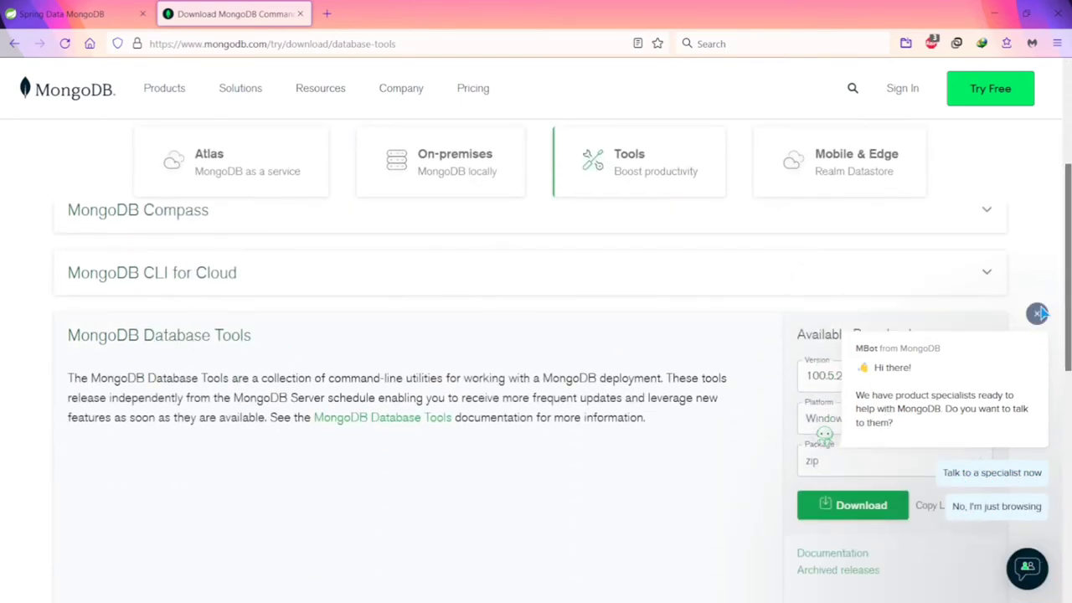
{"action": "left_click", "coordinate": [1037, 313]}
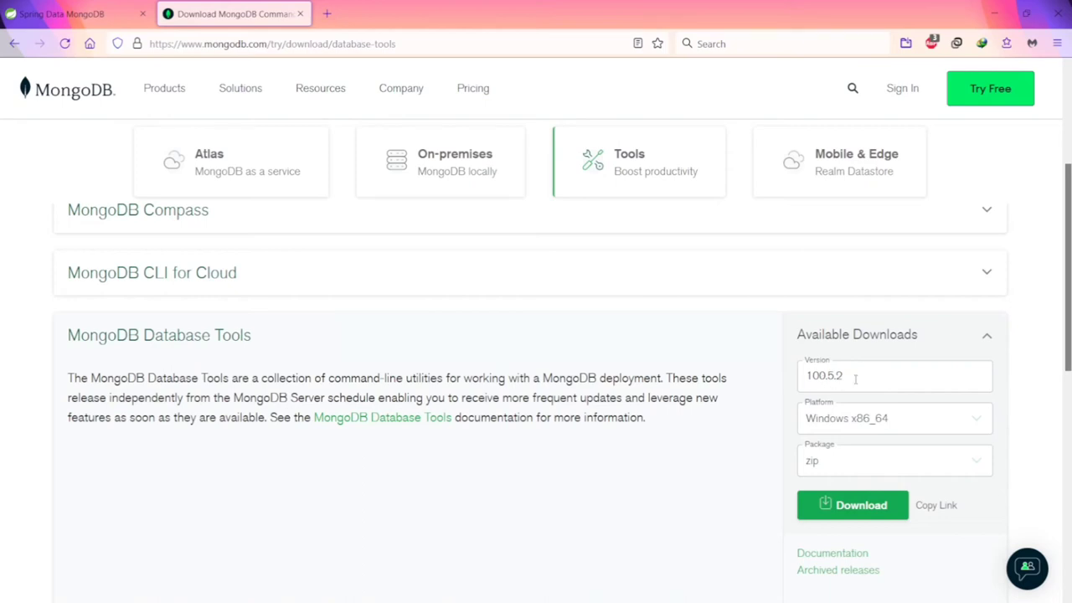
{"action": "mouse_move", "coordinate": [888, 449]}
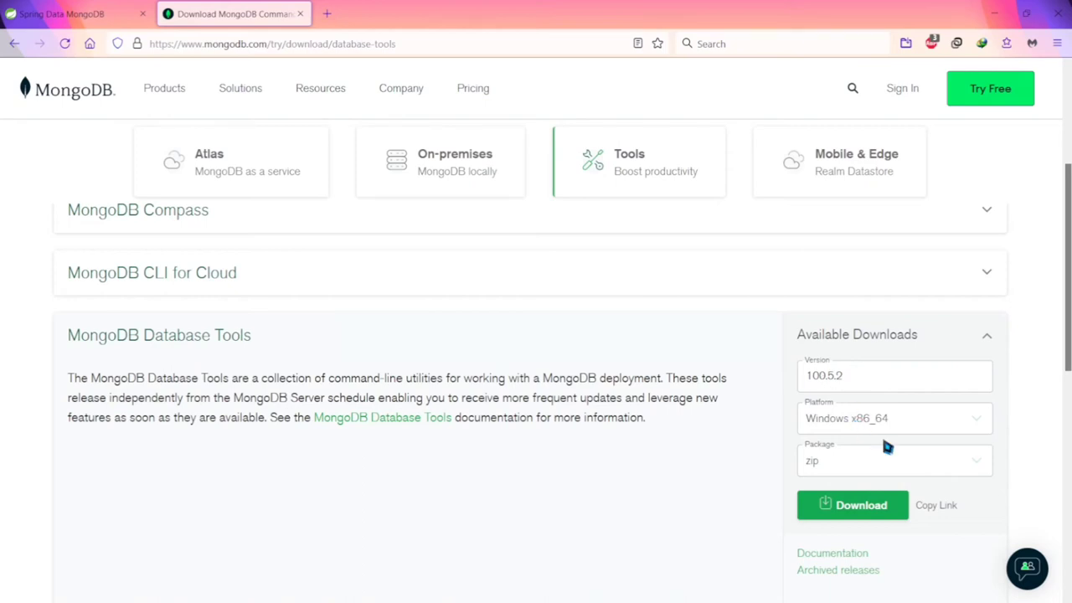
{"action": "left_click", "coordinate": [895, 460]}
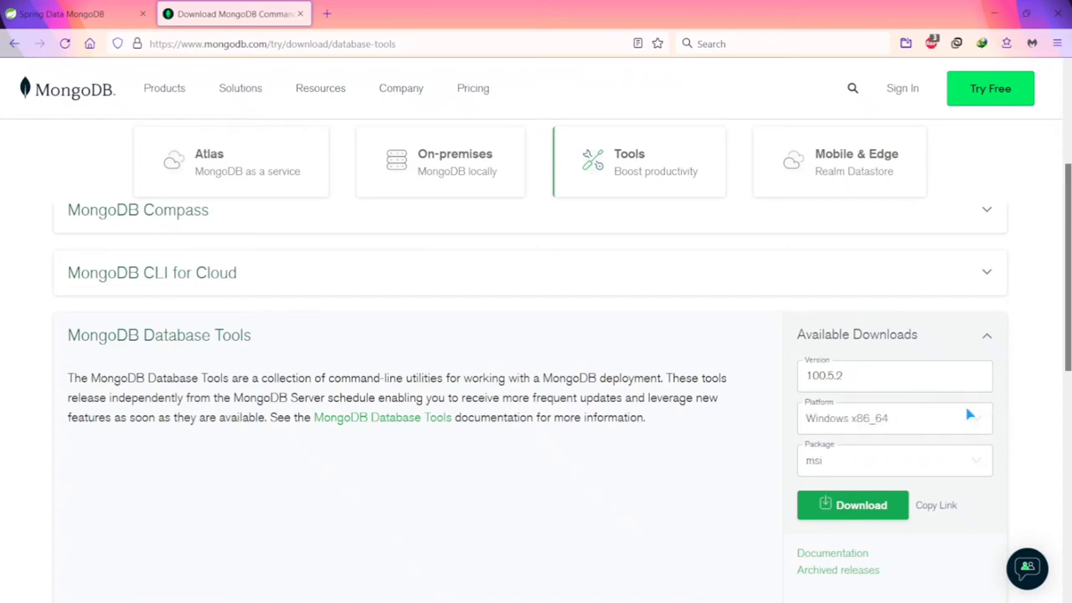
{"action": "left_click", "coordinate": [854, 505]}
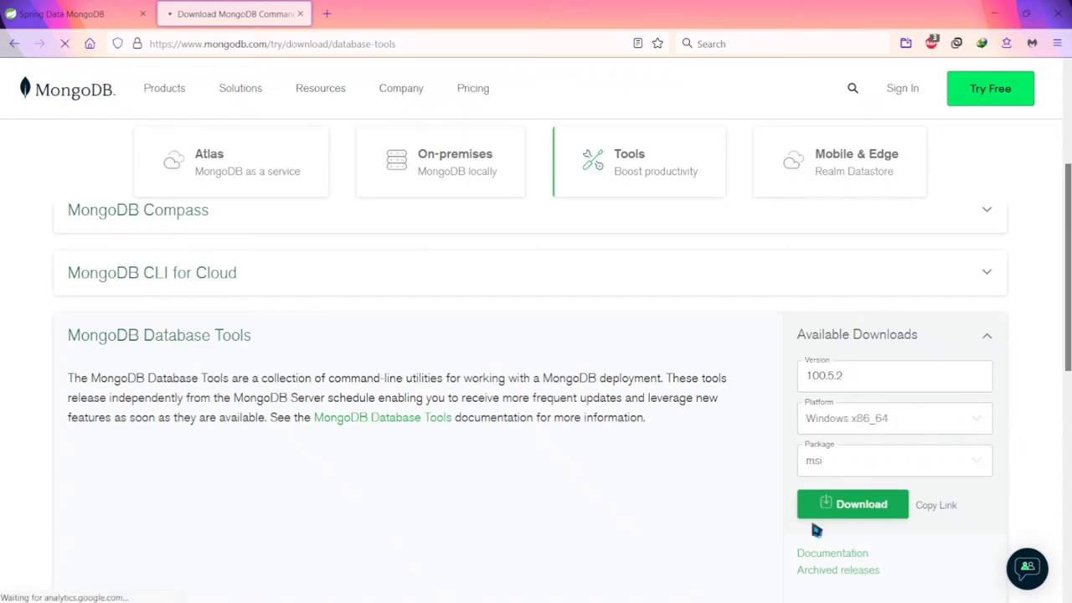
{"action": "mouse_move", "coordinate": [667, 503]}
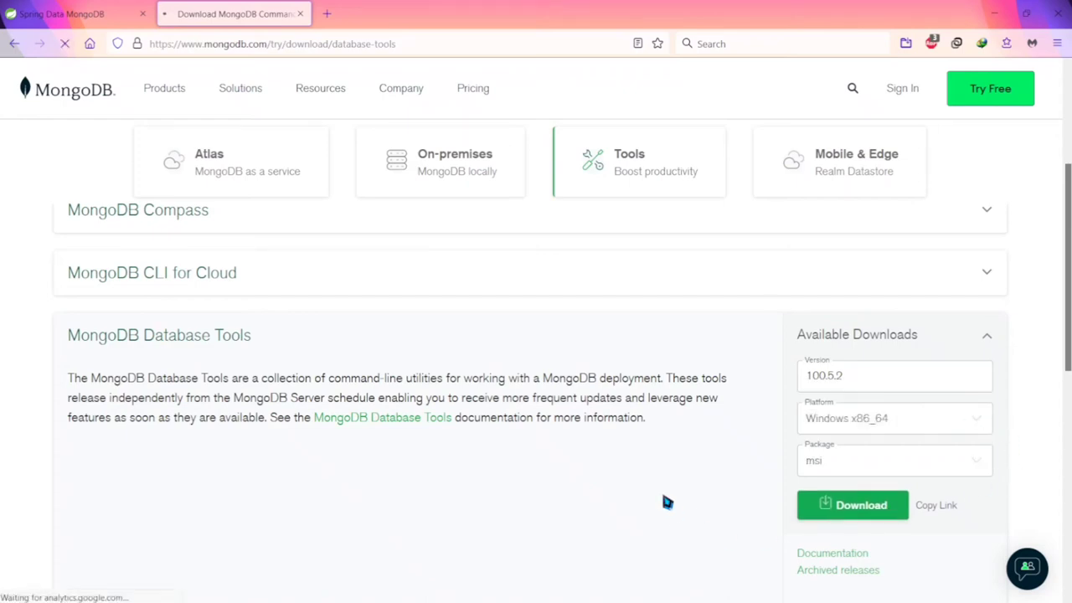
{"action": "left_click", "coordinate": [853, 505]}
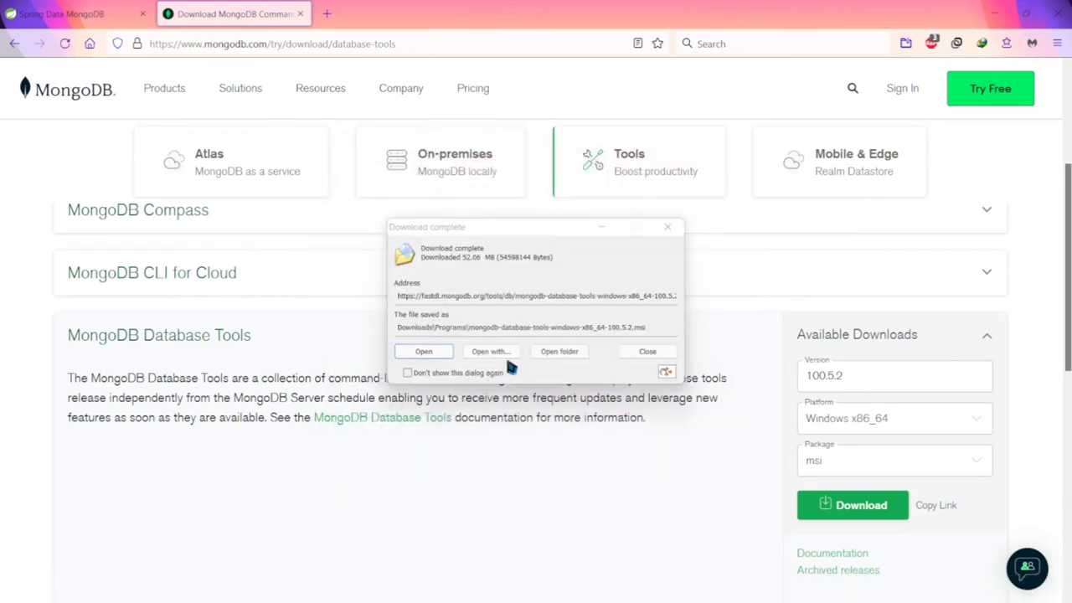
Step: Run the Tools 100 installer, accept the license, install to the default location, and finish
{"action": "left_click", "coordinate": [423, 351]}
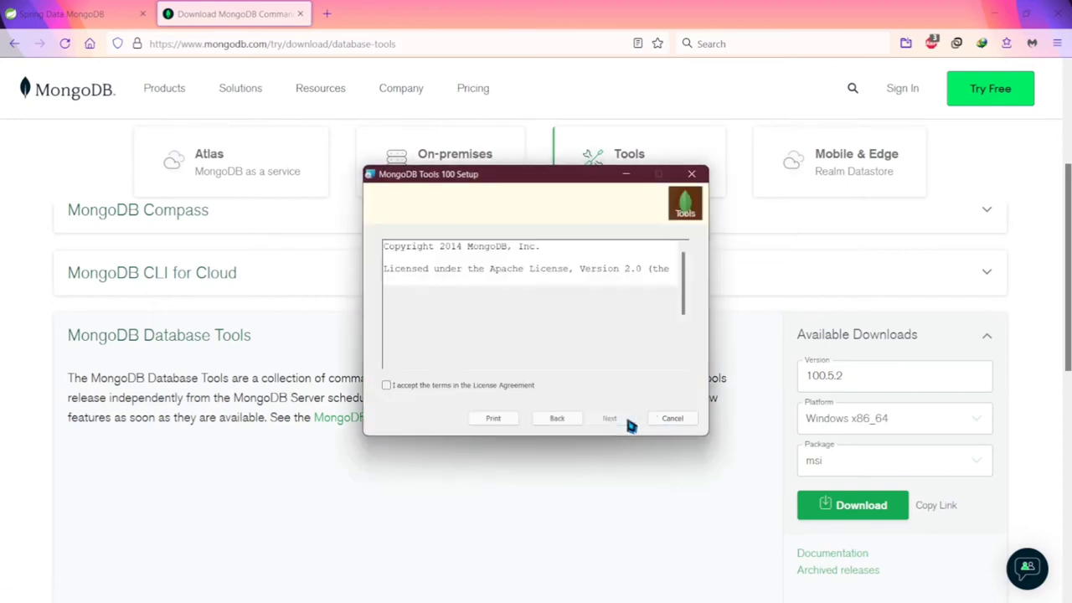
{"action": "left_click", "coordinate": [387, 385]}
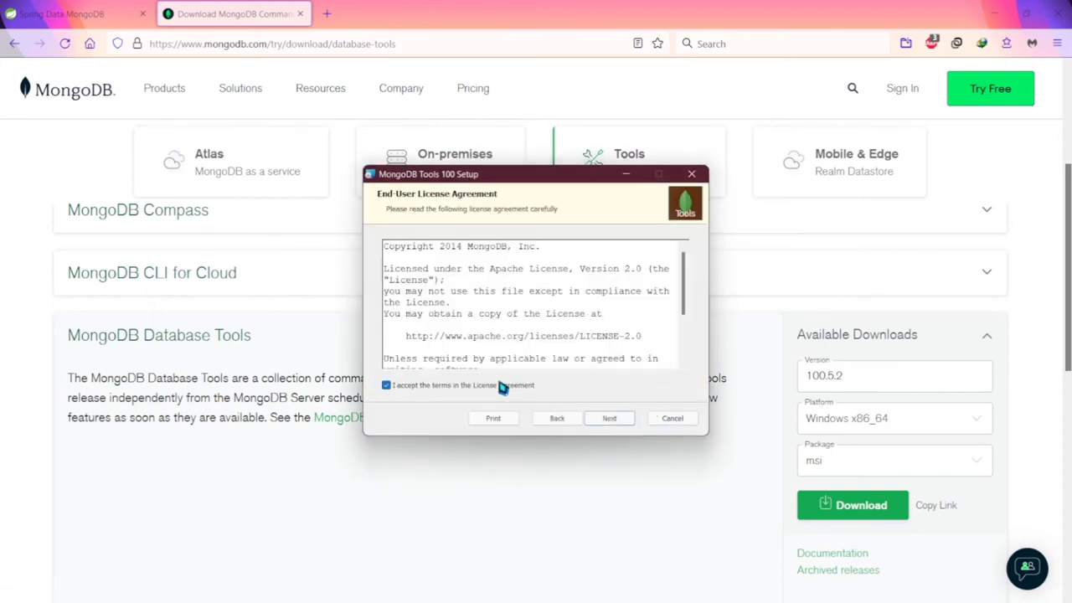
{"action": "left_click", "coordinate": [609, 418]}
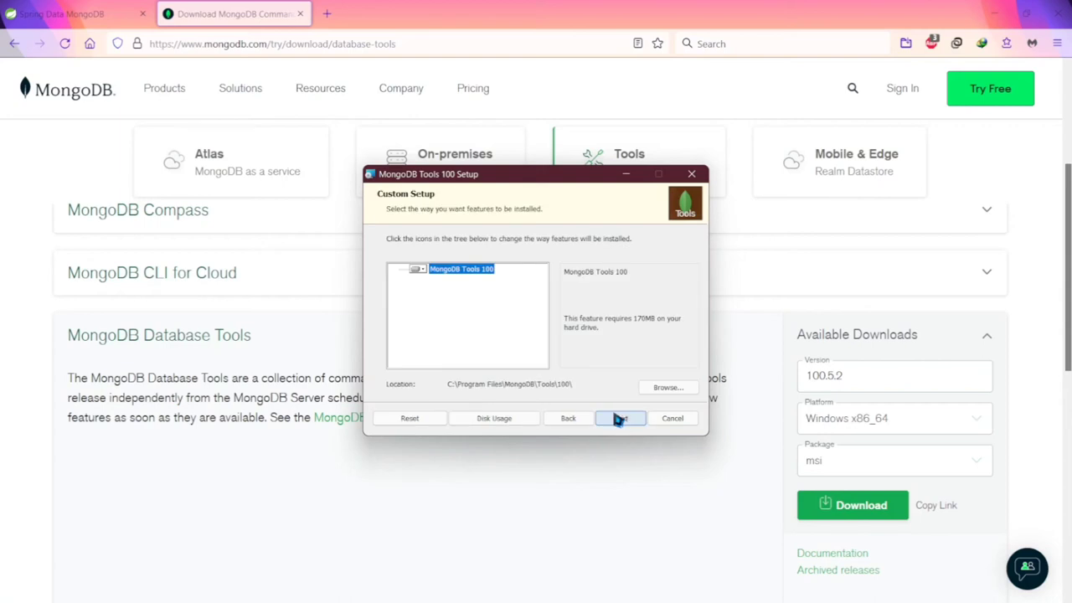
{"action": "left_click", "coordinate": [619, 418]}
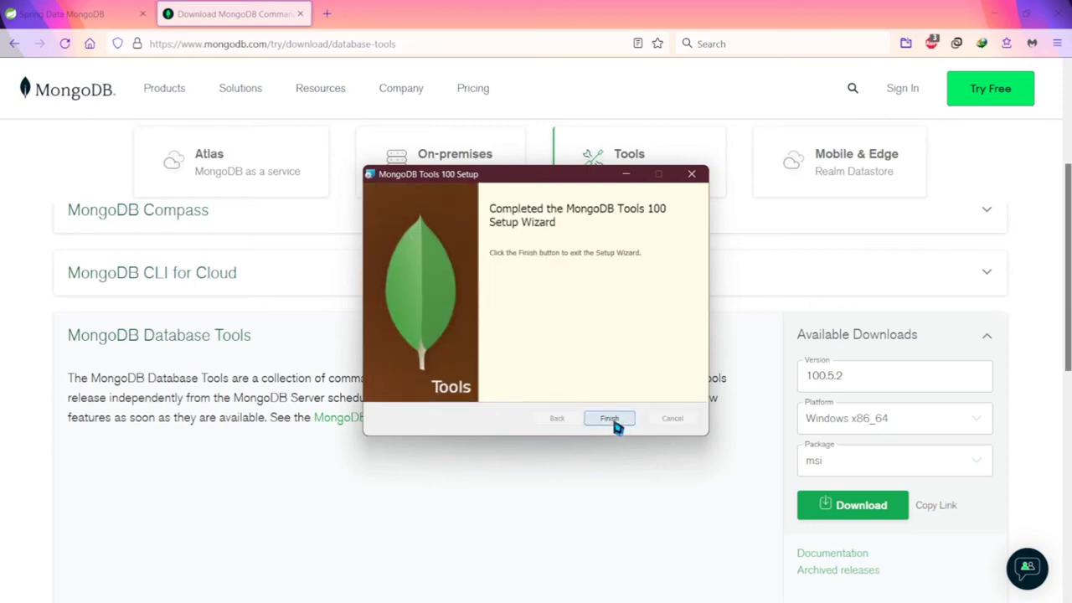
{"action": "left_click", "coordinate": [609, 418]}
{"action": "type", "text": "mon"}
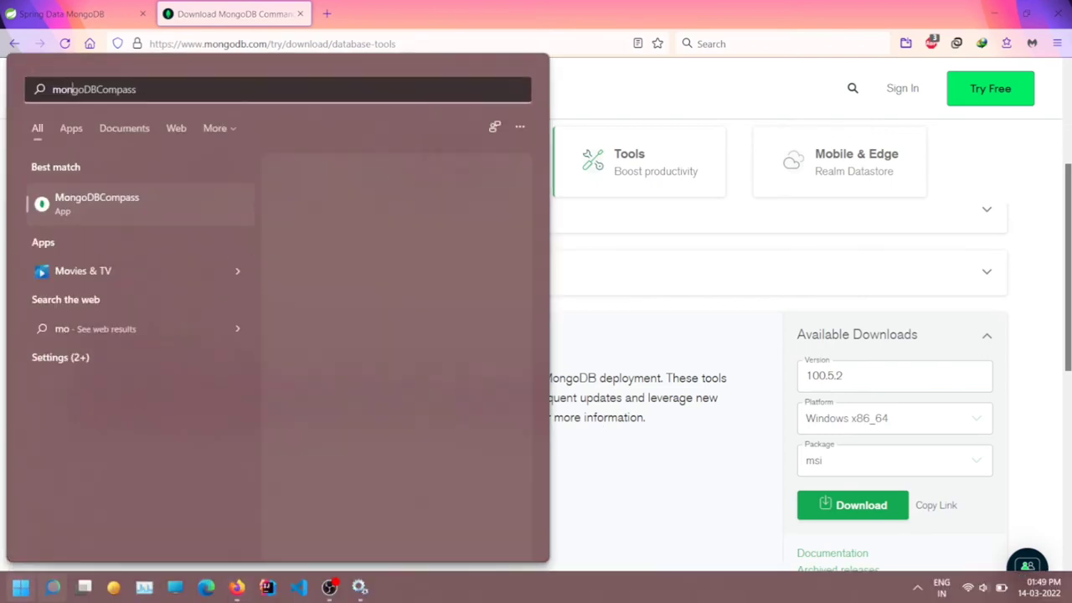
Step: Launch MongoDBCompass from the Start search results
{"action": "left_click", "coordinate": [97, 203]}
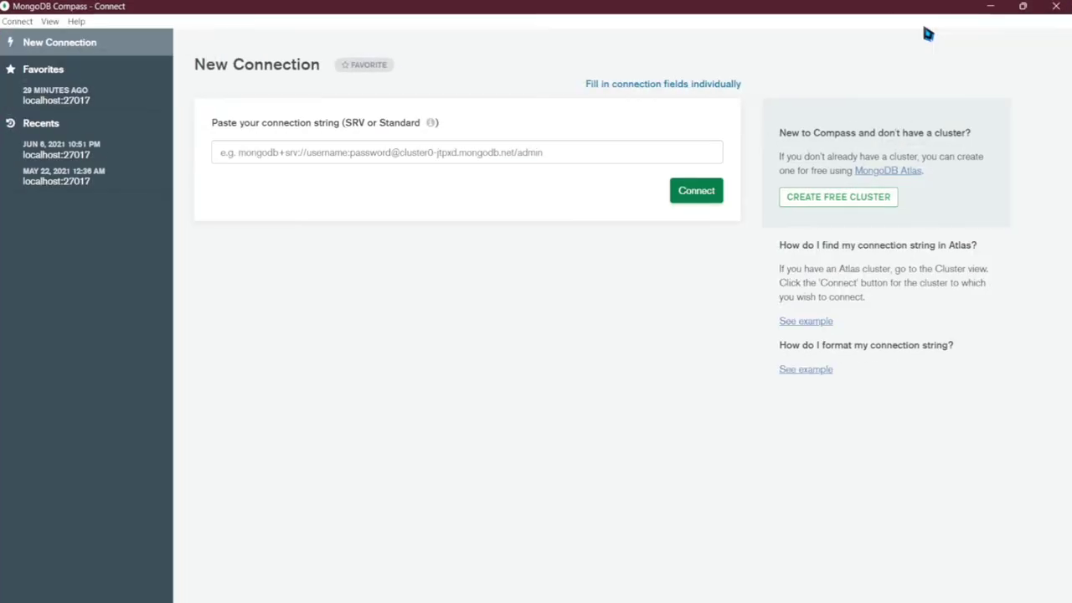
{"action": "mouse_move", "coordinate": [141, 43]}
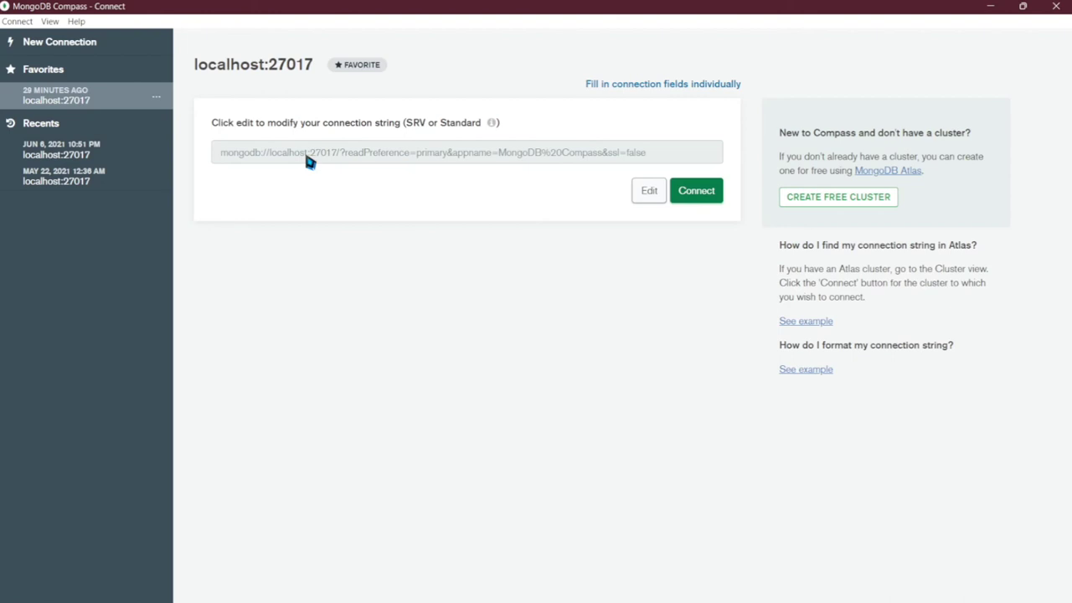
{"action": "mouse_move", "coordinate": [288, 178]}
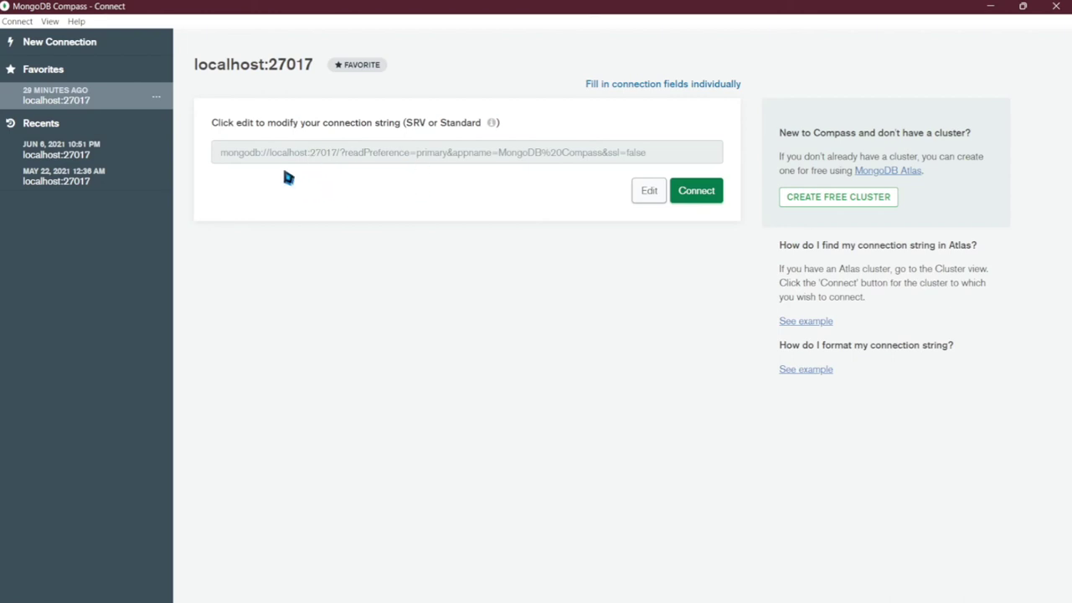
Step: Fill in connection fields individually with hostname localhost, port 27017, and connect
{"action": "left_click", "coordinate": [661, 83]}
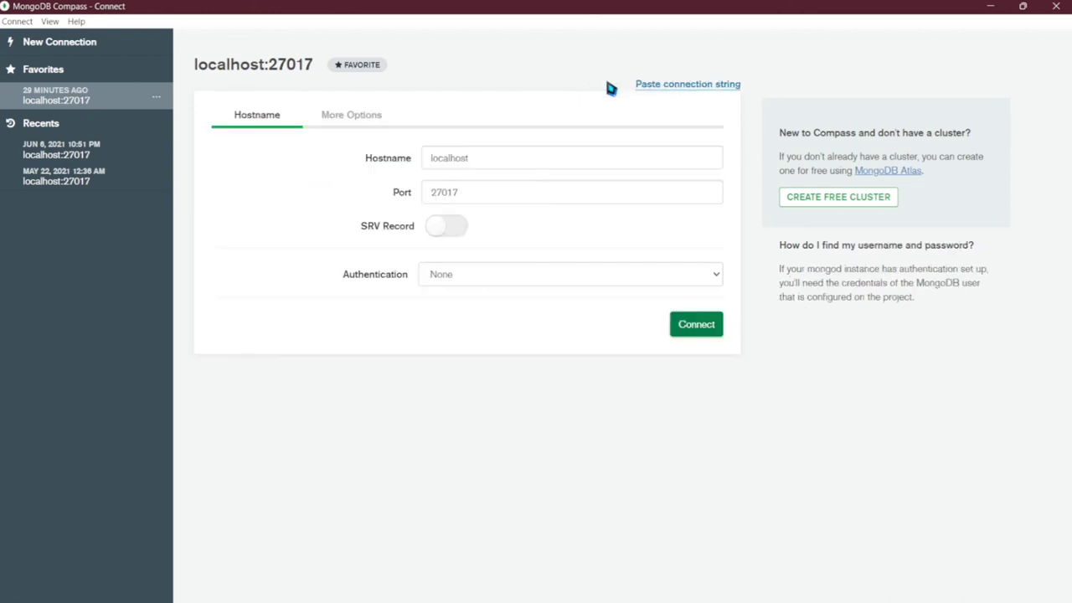
{"action": "mouse_move", "coordinate": [581, 113]}
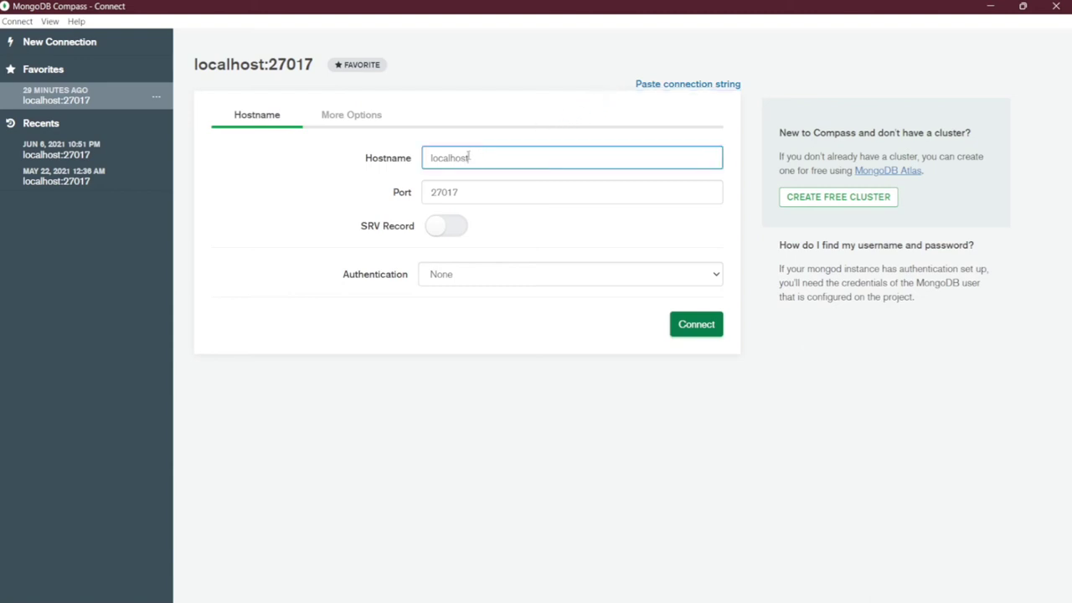
{"action": "left_click", "coordinate": [570, 191]}
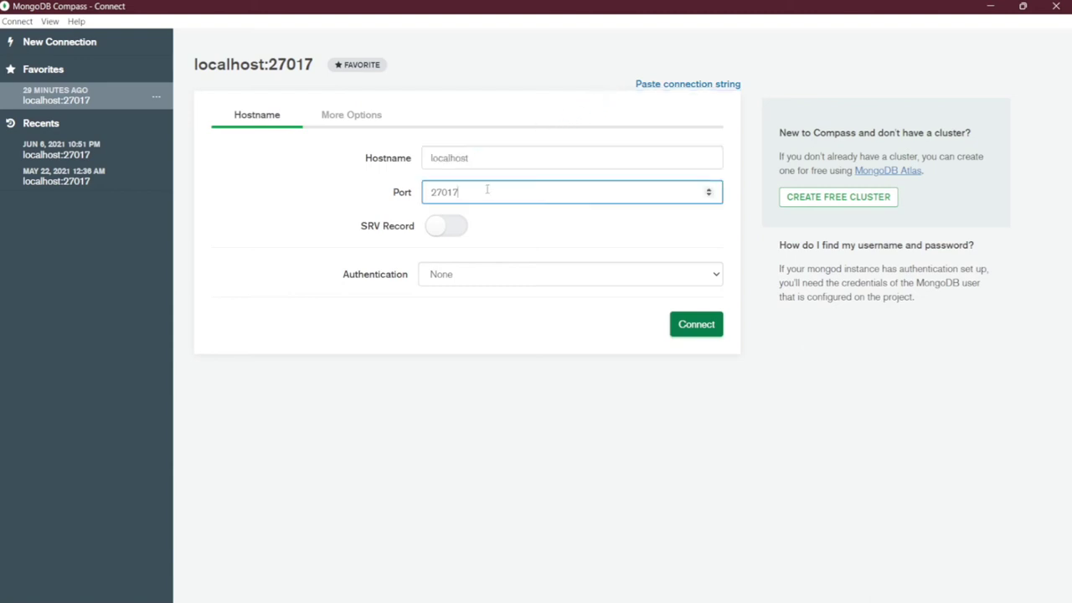
{"action": "mouse_move", "coordinate": [535, 314]}
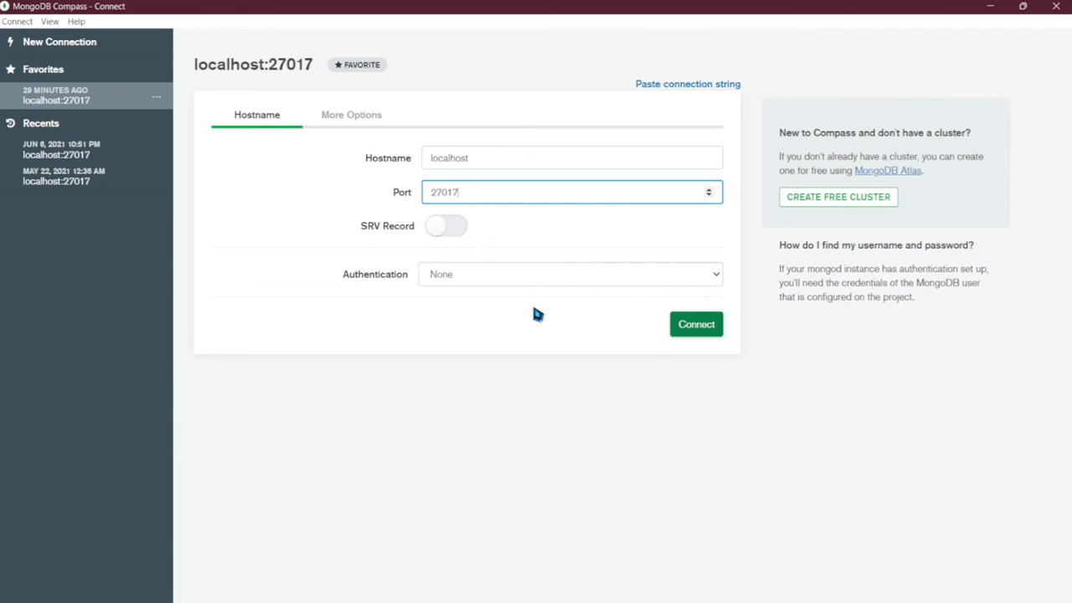
{"action": "left_click", "coordinate": [697, 324]}
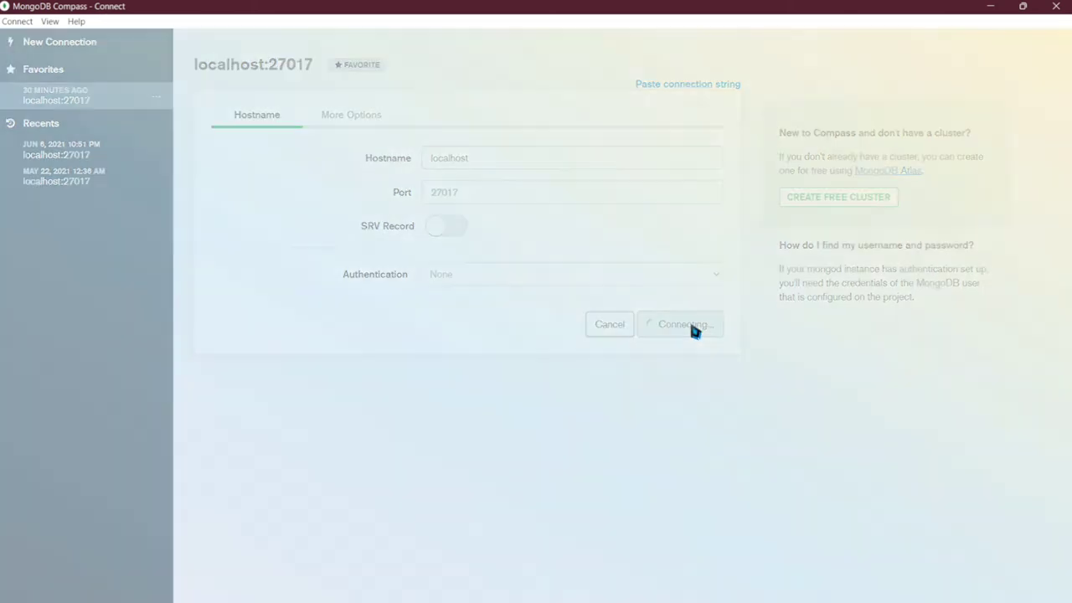
Step: Complete the connection and view the admin, config and local databases
{"action": "left_click", "coordinate": [682, 324]}
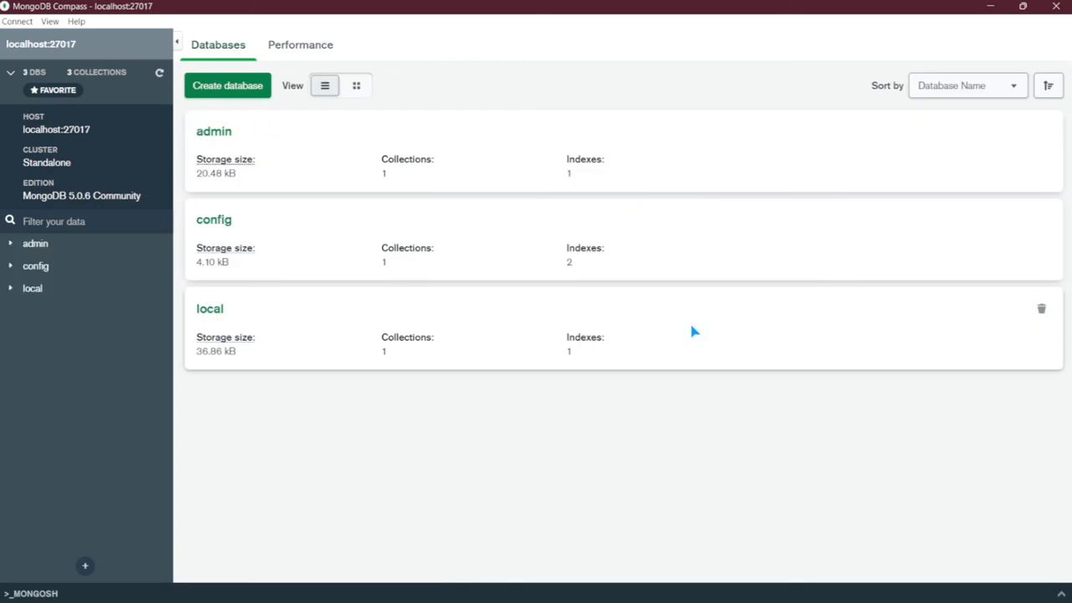
{"action": "mouse_move", "coordinate": [191, 131]}
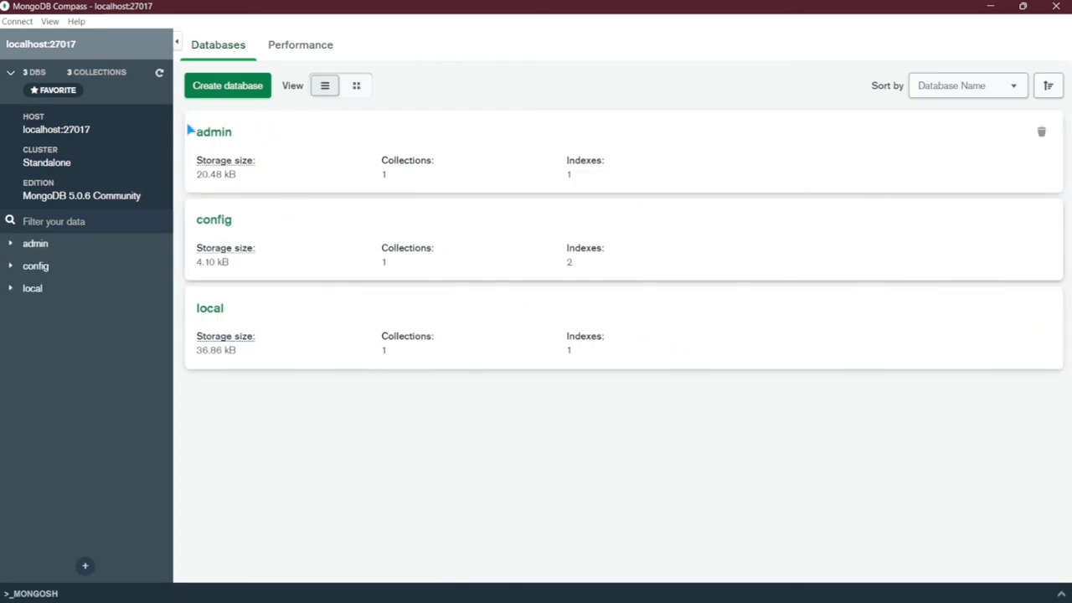
{"action": "mouse_move", "coordinate": [226, 288]}
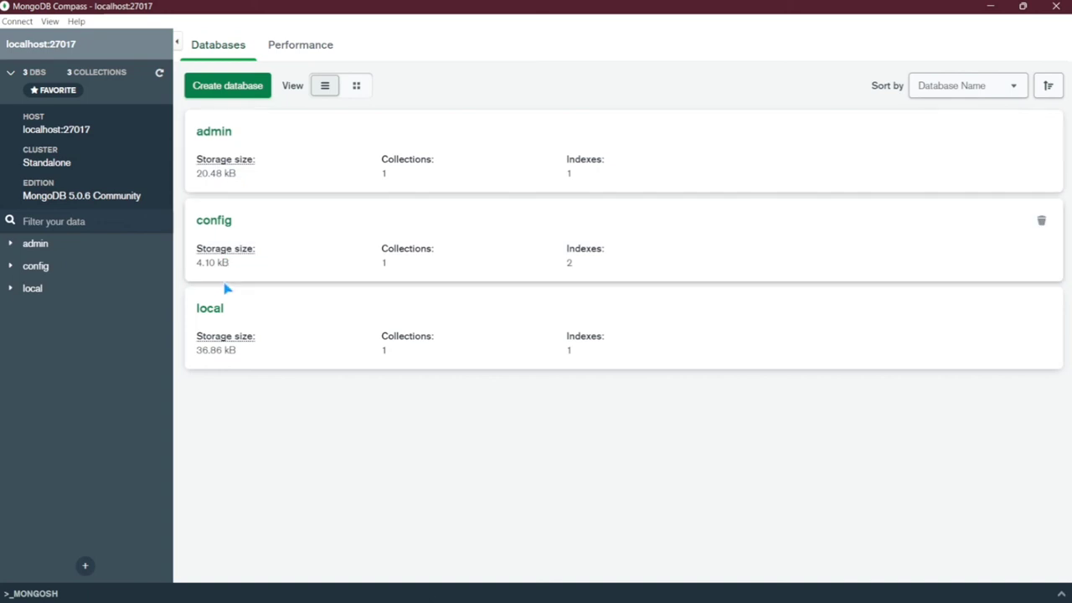
{"action": "mouse_move", "coordinate": [221, 320]}
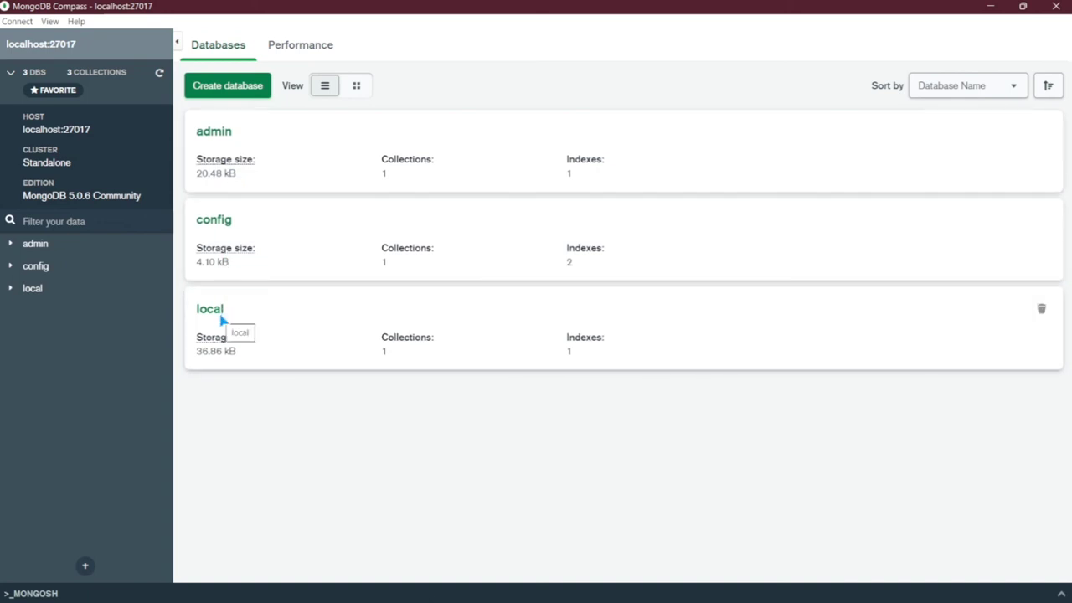
{"action": "mouse_move", "coordinate": [330, 132]}
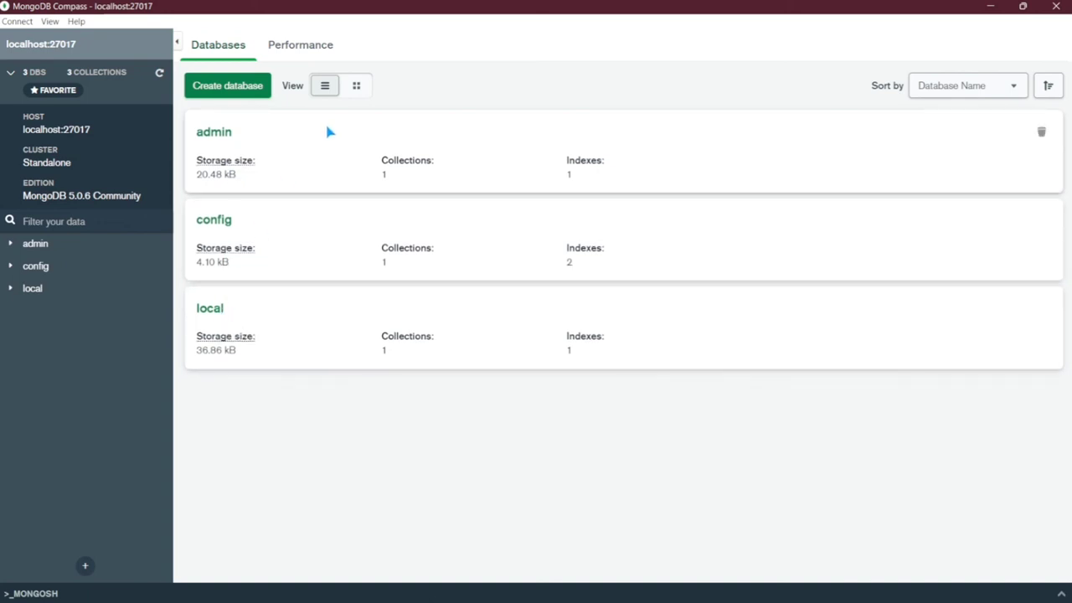
{"action": "mouse_move", "coordinate": [447, 126]}
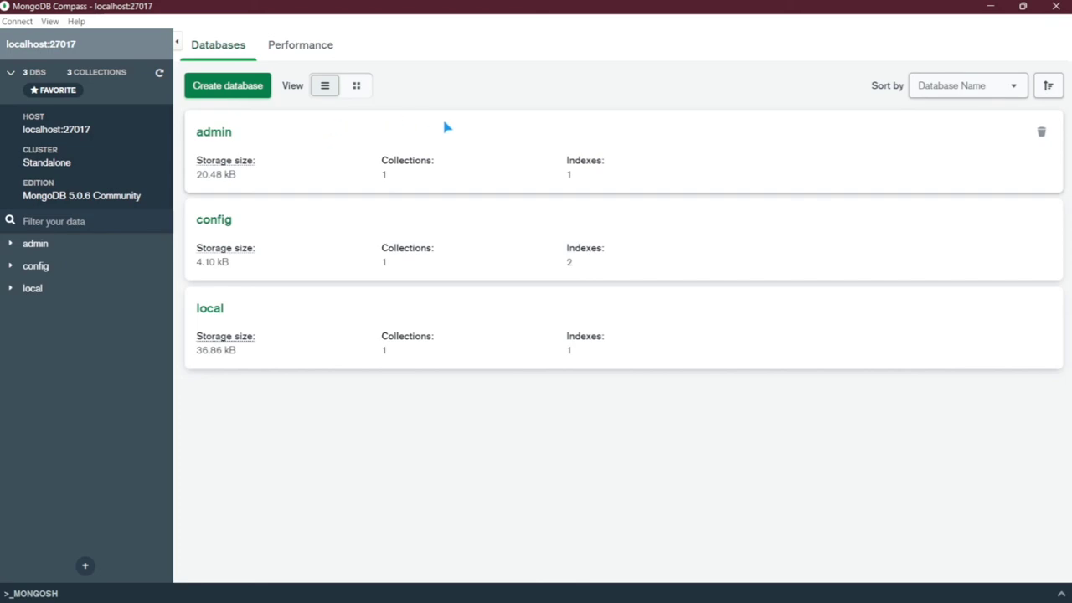